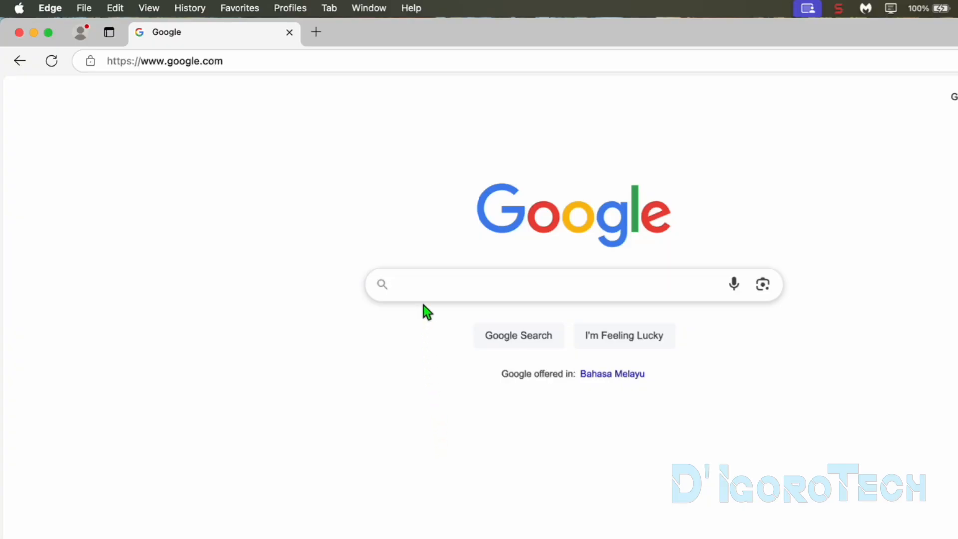
Search Google for 'forticlient vpn download' via the matching suggestion
{"action": "type", "text": "forticlient vpn do"}
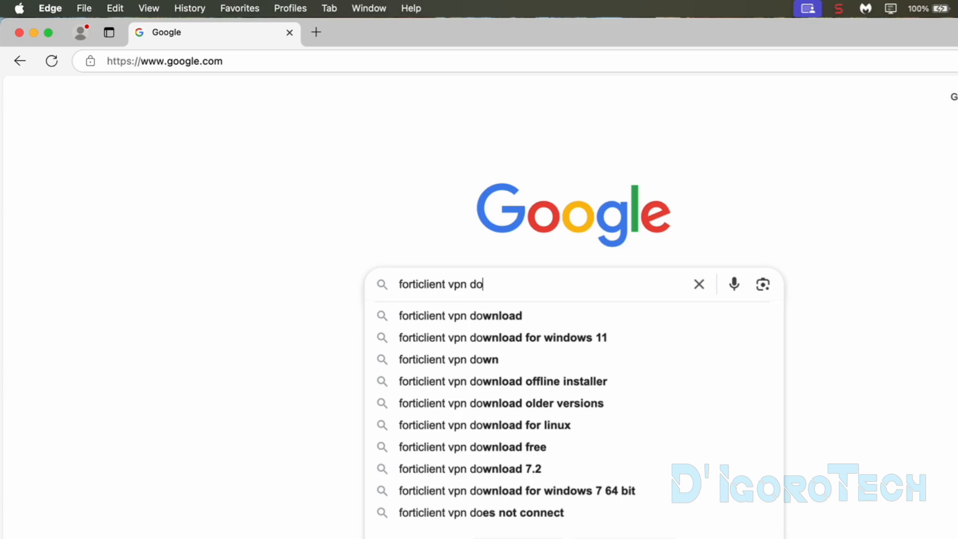
{"action": "left_click", "coordinate": [460, 316]}
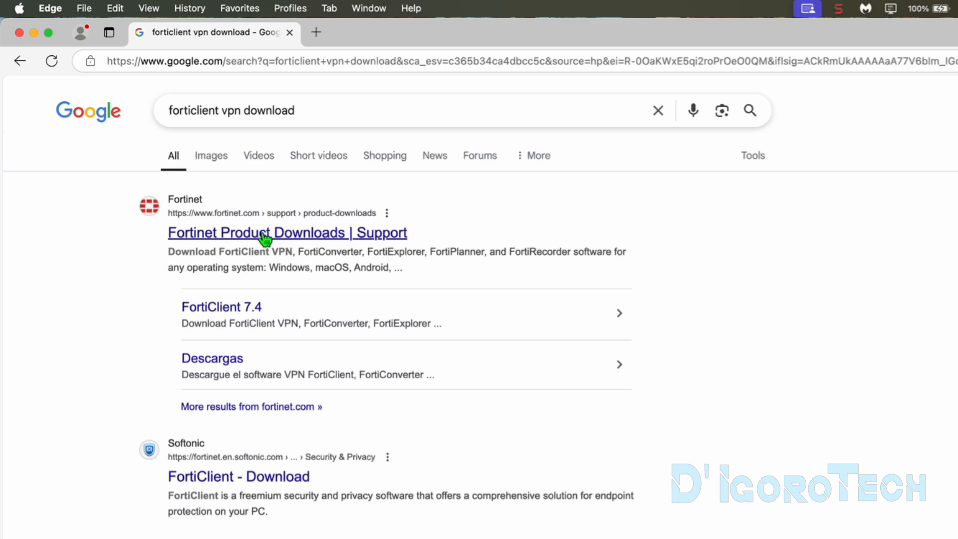
Go to Fortinet Product Downloads and scroll past FortiClient 7.4 to the VPN-only section
{"action": "left_click", "coordinate": [286, 232]}
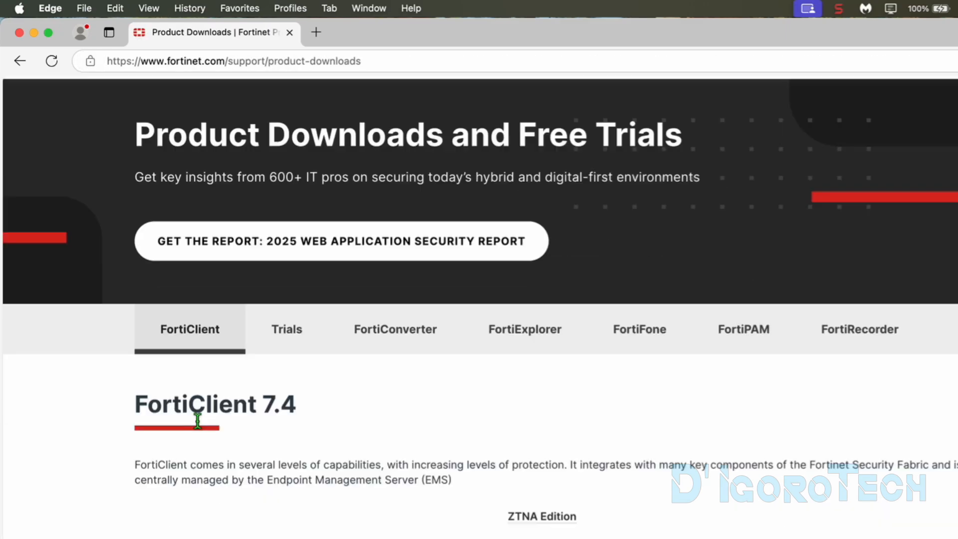
{"action": "double_click", "coordinate": [213, 404]}
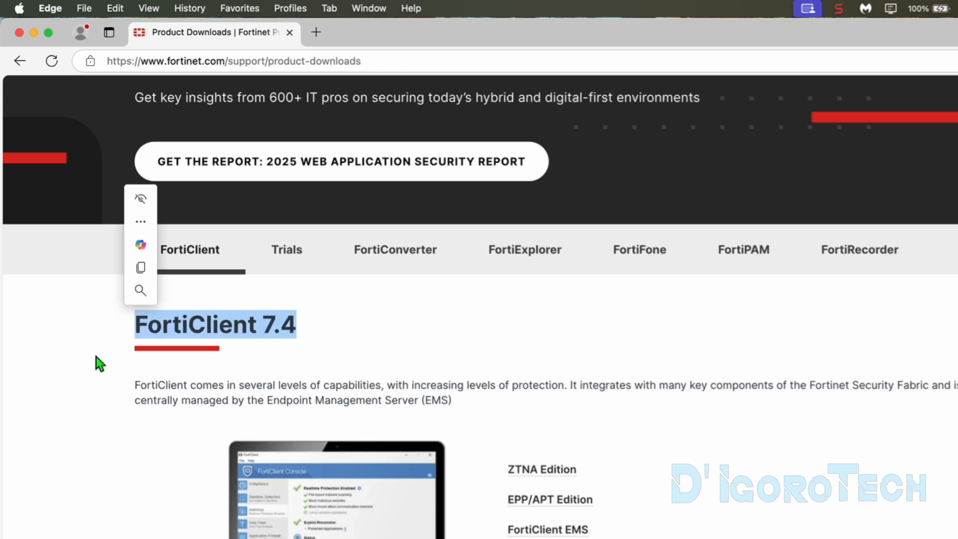
{"action": "scroll", "scroll_direction": "down", "scroll_amount": 3}
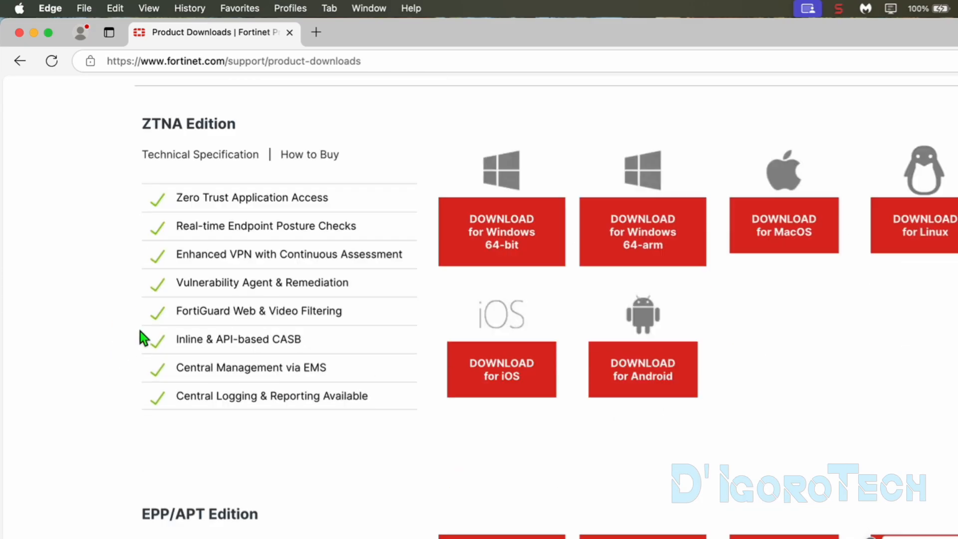
{"action": "scroll", "scroll_direction": "down", "scroll_amount": 3}
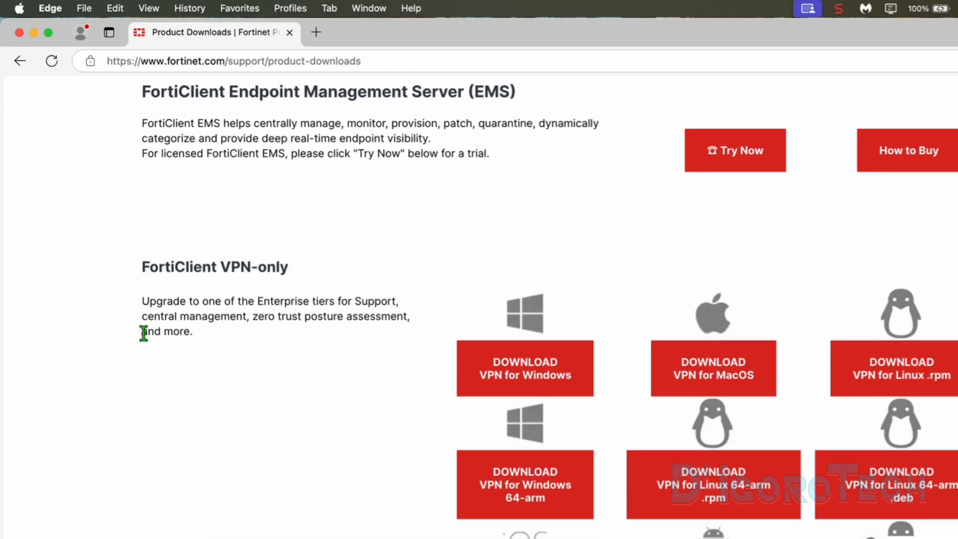
{"action": "double_click", "coordinate": [202, 267]}
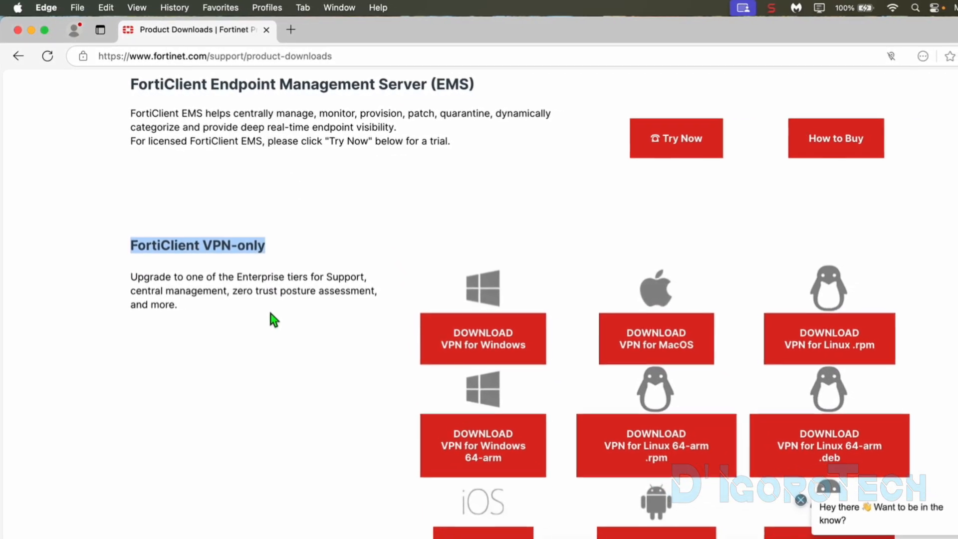
{"action": "scroll", "scroll_direction": "down", "scroll_amount": 3}
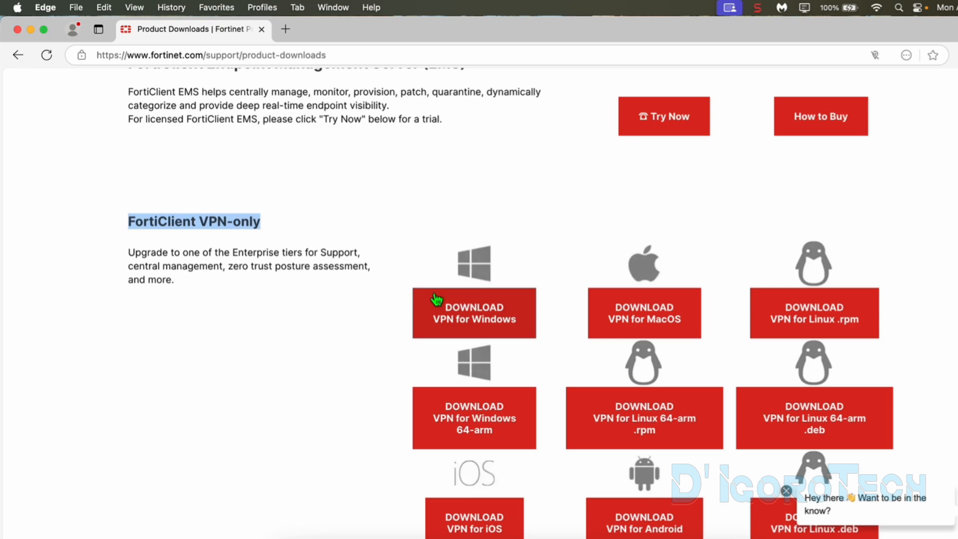
{"action": "mouse_move", "coordinate": [489, 314]}
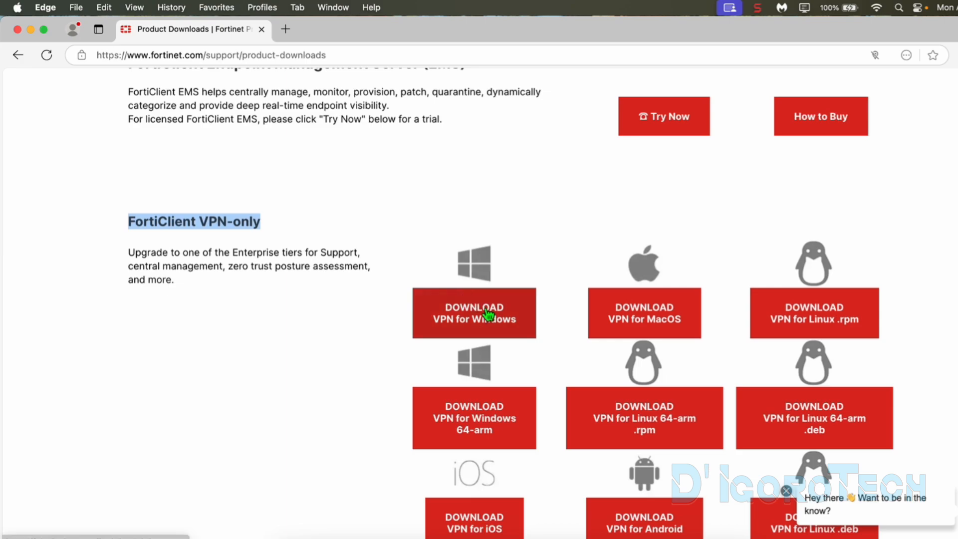
{"action": "mouse_move", "coordinate": [483, 330]}
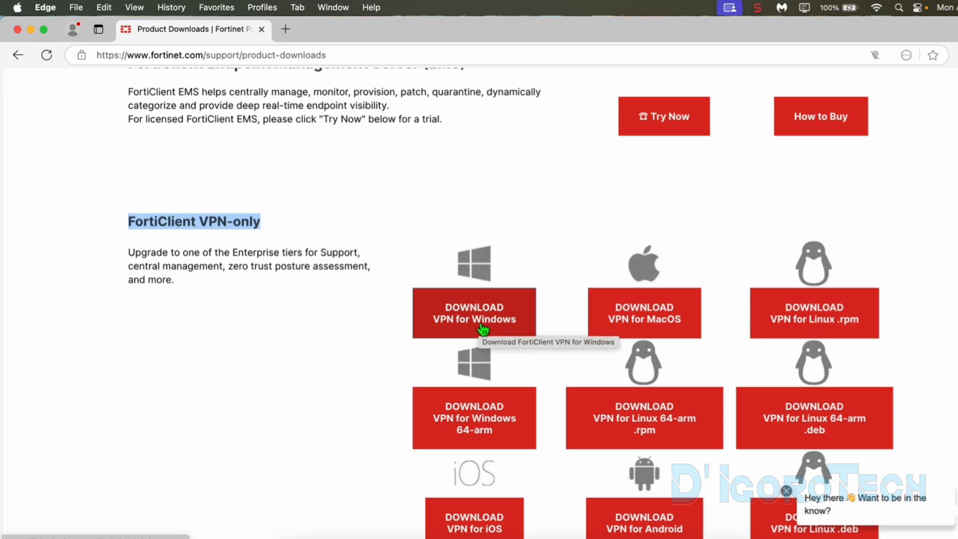
{"action": "mouse_move", "coordinate": [644, 320]}
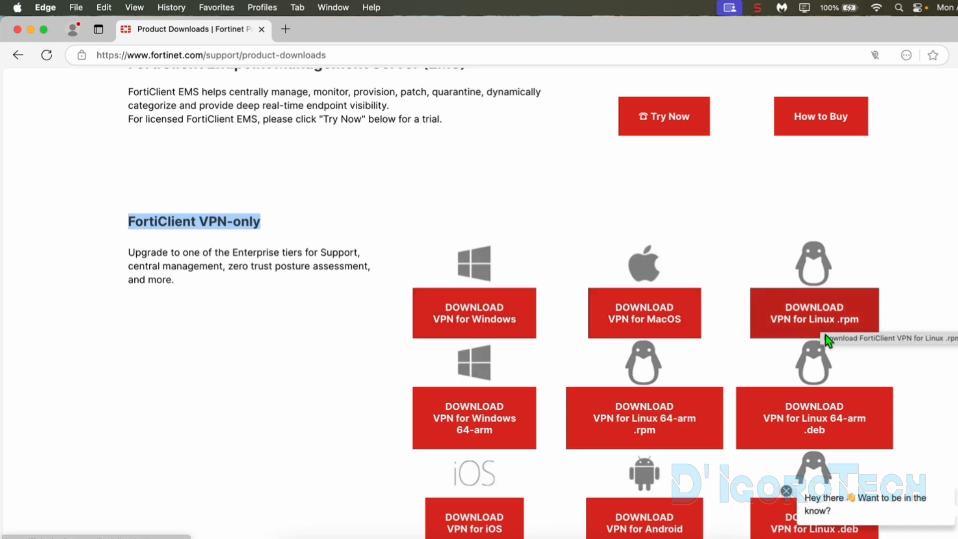
{"action": "mouse_move", "coordinate": [700, 401]}
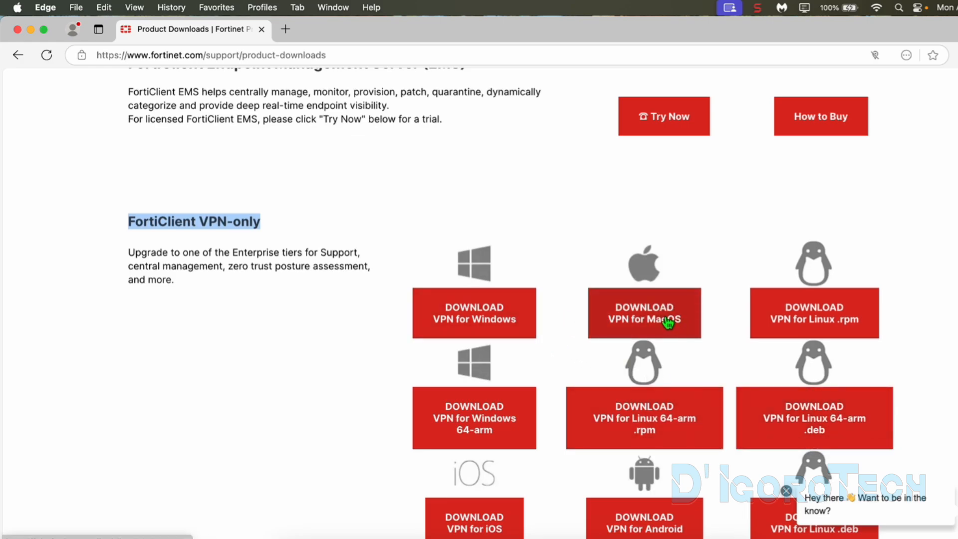
{"action": "left_click", "coordinate": [643, 314]}
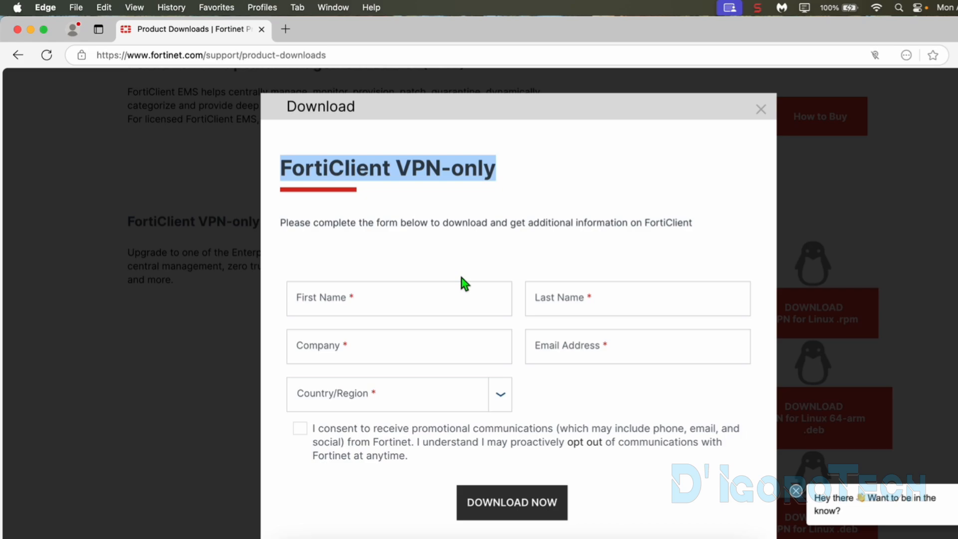
{"action": "type", "text": "Ja"}
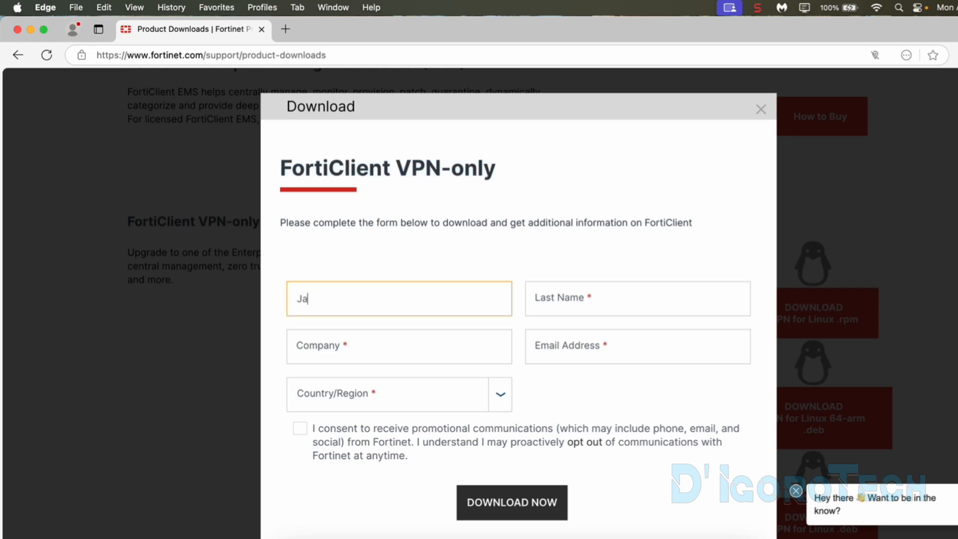
{"action": "type", "text": "Ibay"}
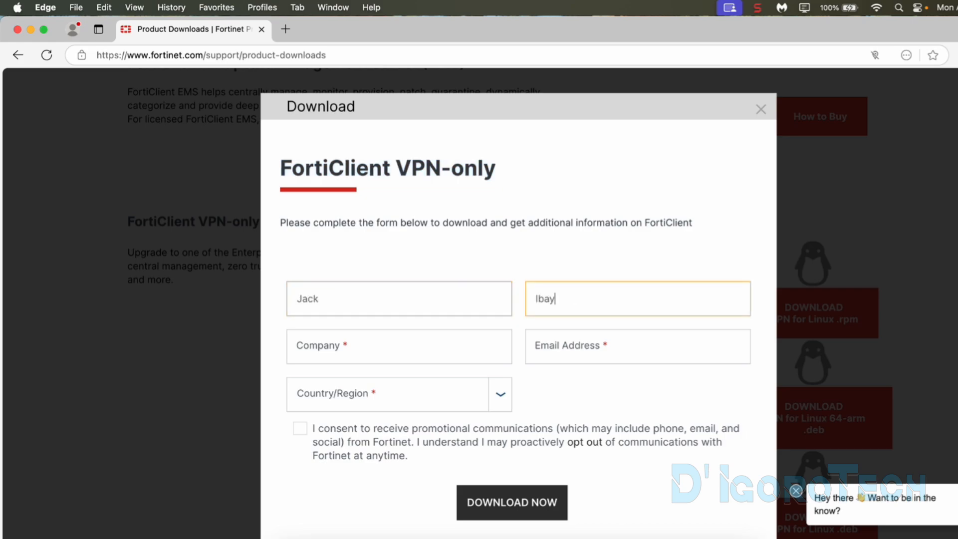
{"action": "type", "text": "Igorote"}
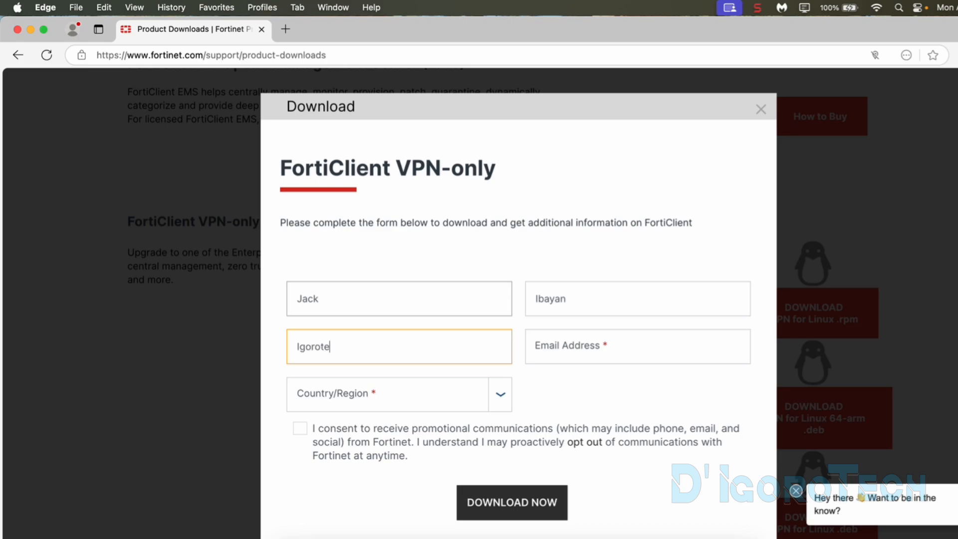
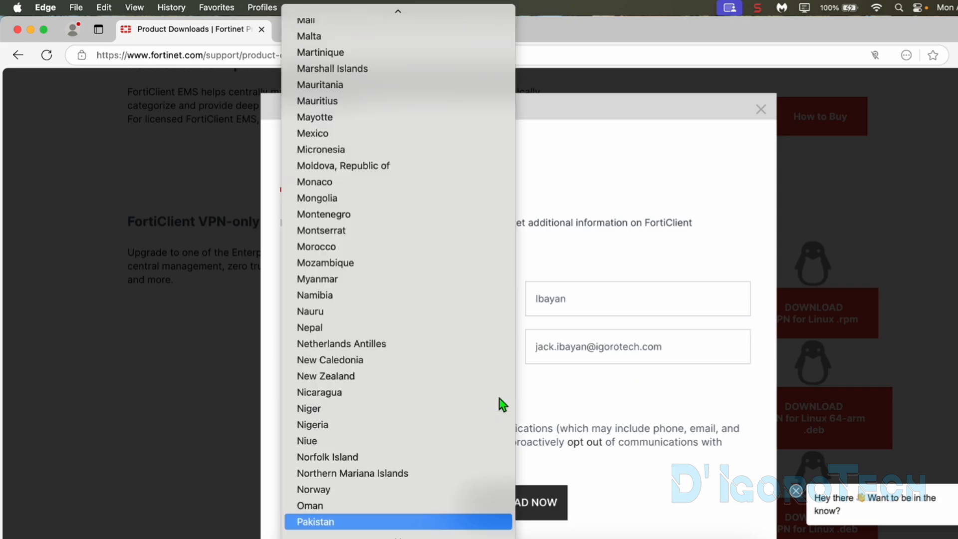
{"action": "scroll", "scroll_direction": "down", "scroll_amount": 3}
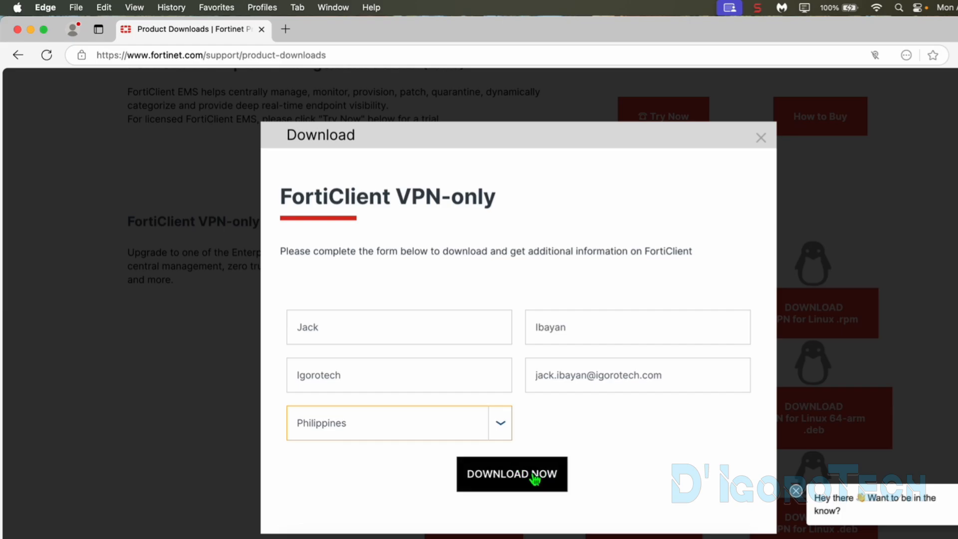
Submit the form and download the macOS FortiClient VPN .dmg installer
{"action": "left_click", "coordinate": [511, 472]}
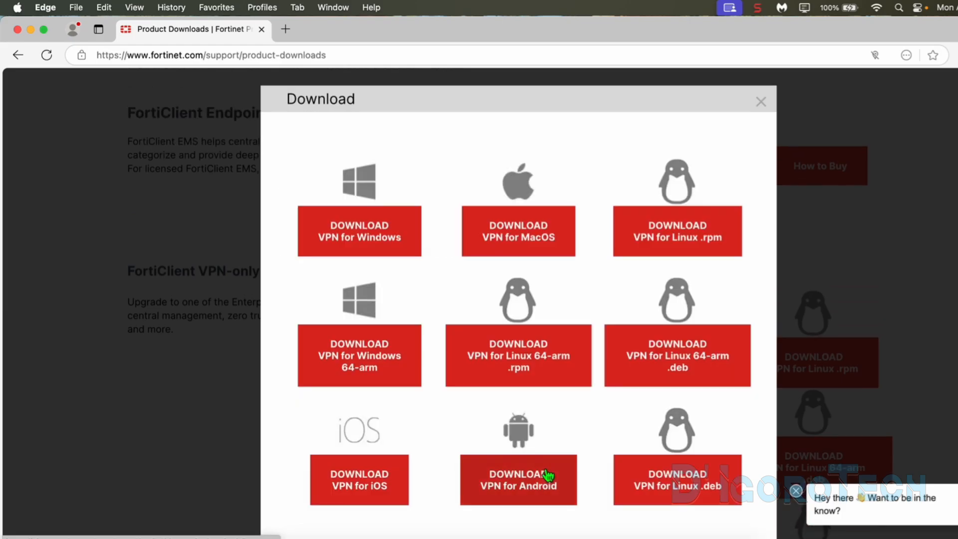
{"action": "mouse_move", "coordinate": [639, 374]}
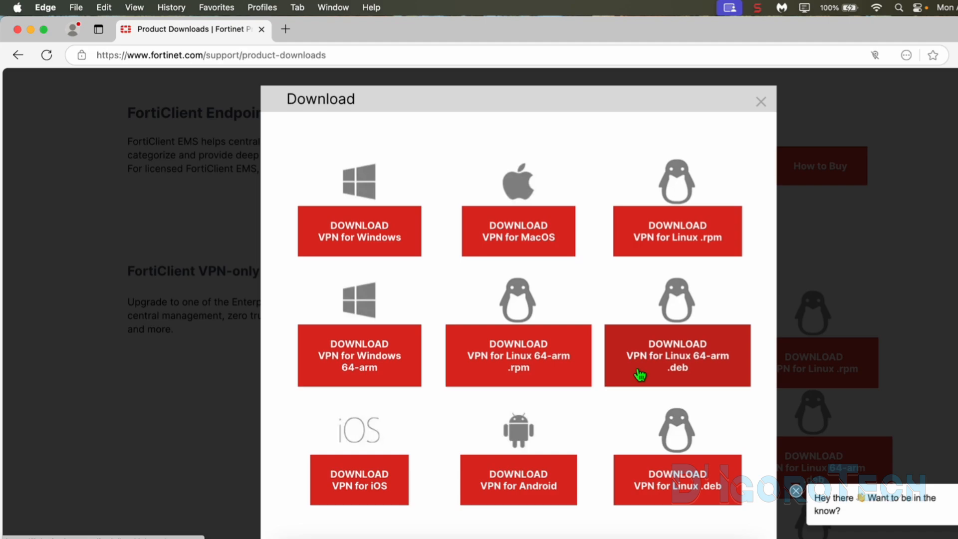
{"action": "mouse_move", "coordinate": [519, 239]}
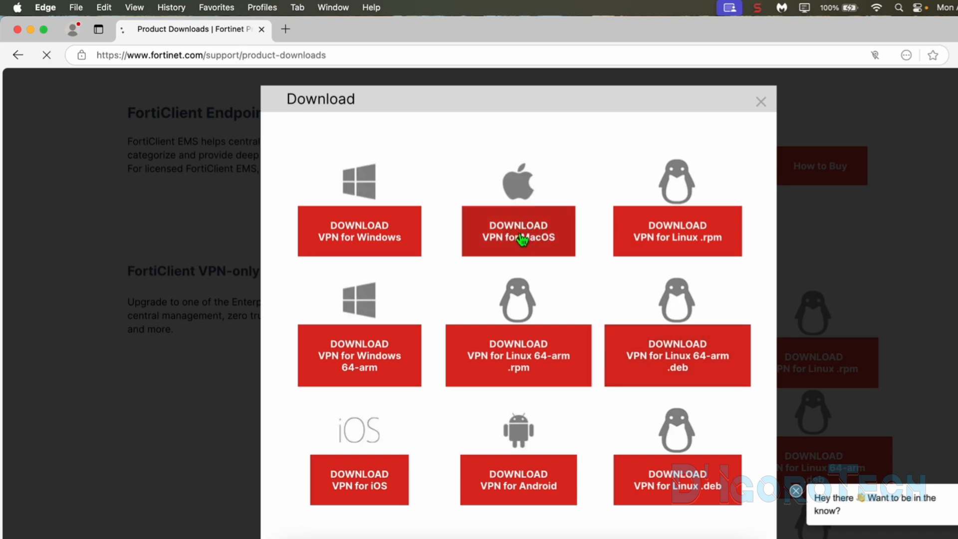
{"action": "left_click", "coordinate": [518, 231]}
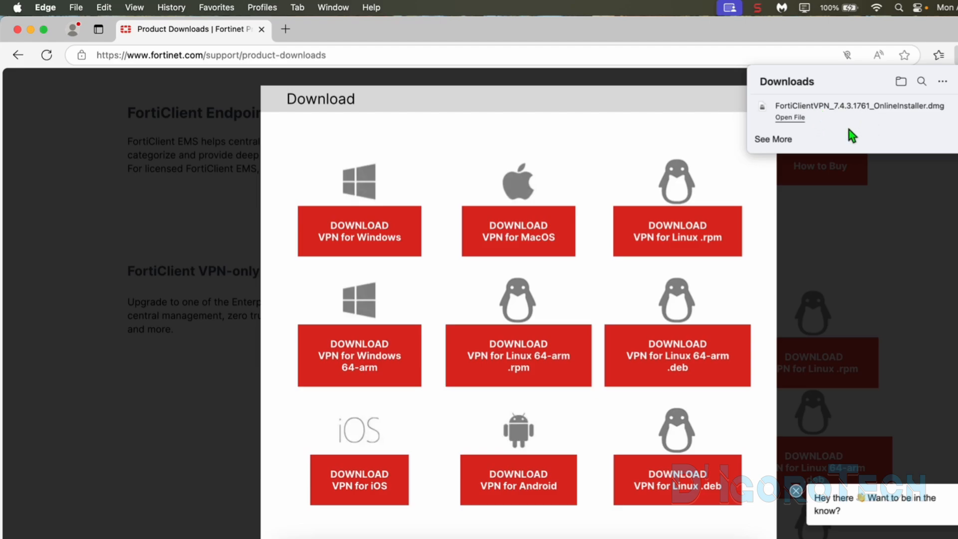
{"action": "mouse_move", "coordinate": [905, 87]}
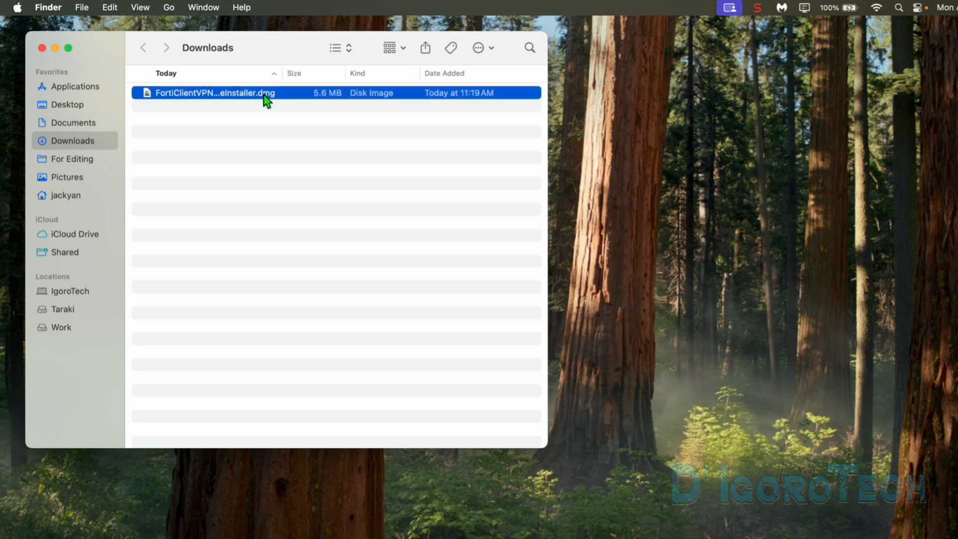
Mount the FortiClientVPN disk image from Downloads and launch FortiClientInstaller.app
{"action": "double_click", "coordinate": [216, 92]}
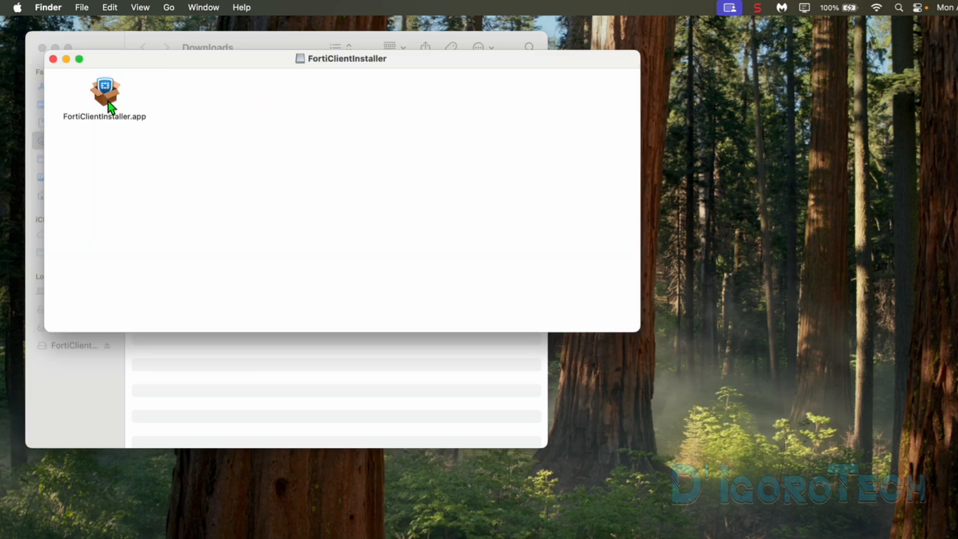
{"action": "double_click", "coordinate": [105, 91]}
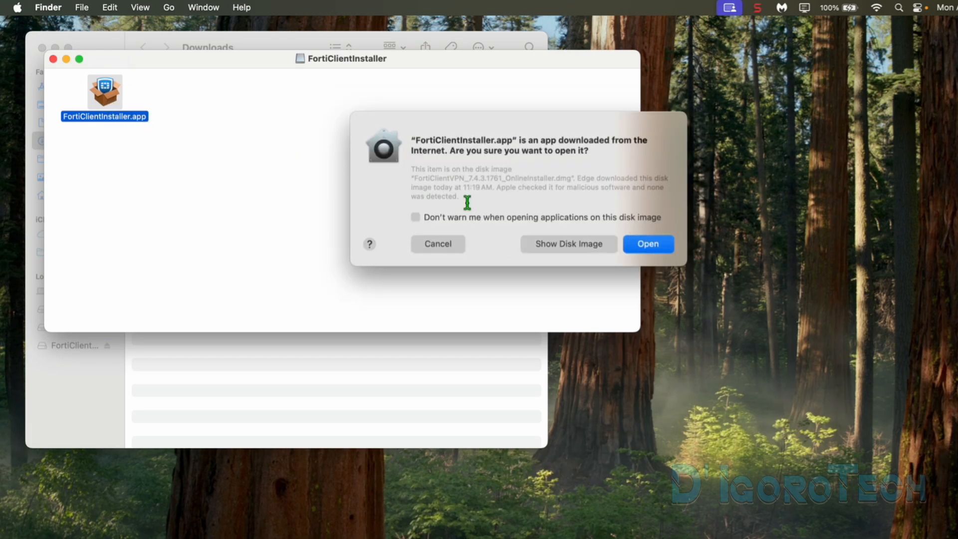
{"action": "mouse_move", "coordinate": [495, 141]}
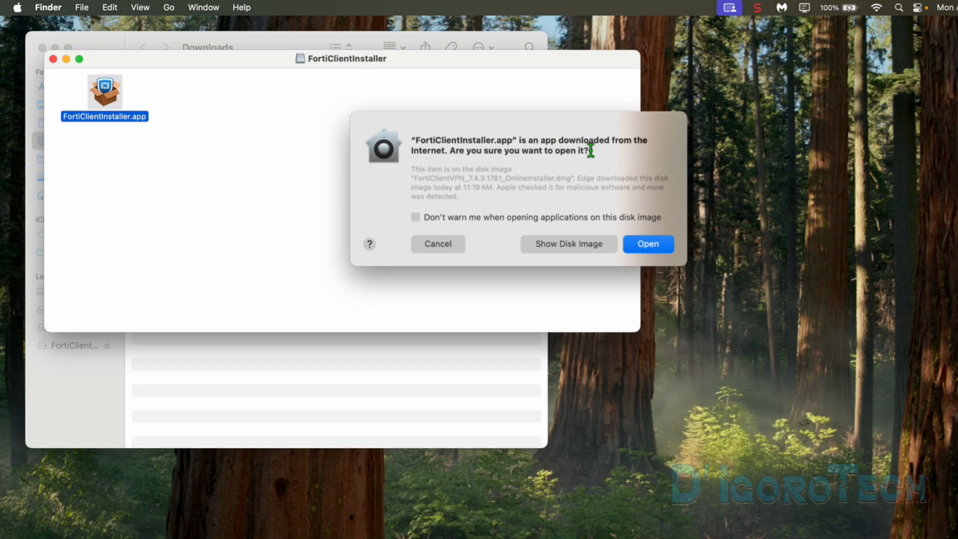
{"action": "mouse_move", "coordinate": [481, 154]}
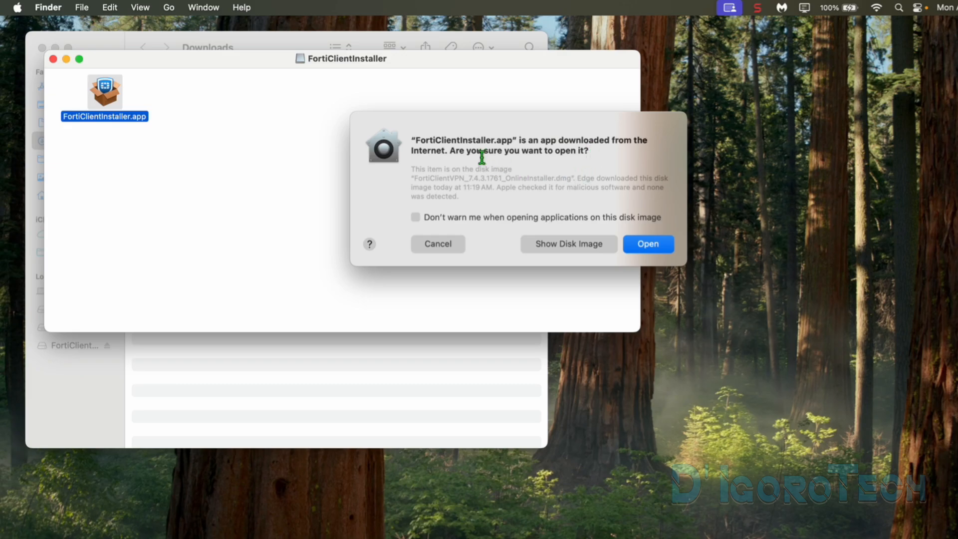
{"action": "mouse_move", "coordinate": [556, 170]}
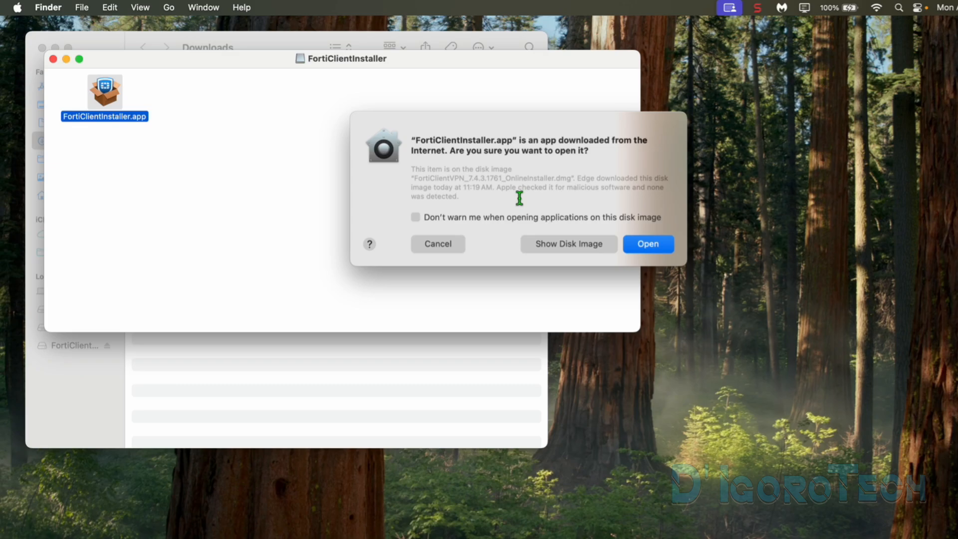
{"action": "mouse_move", "coordinate": [530, 202]}
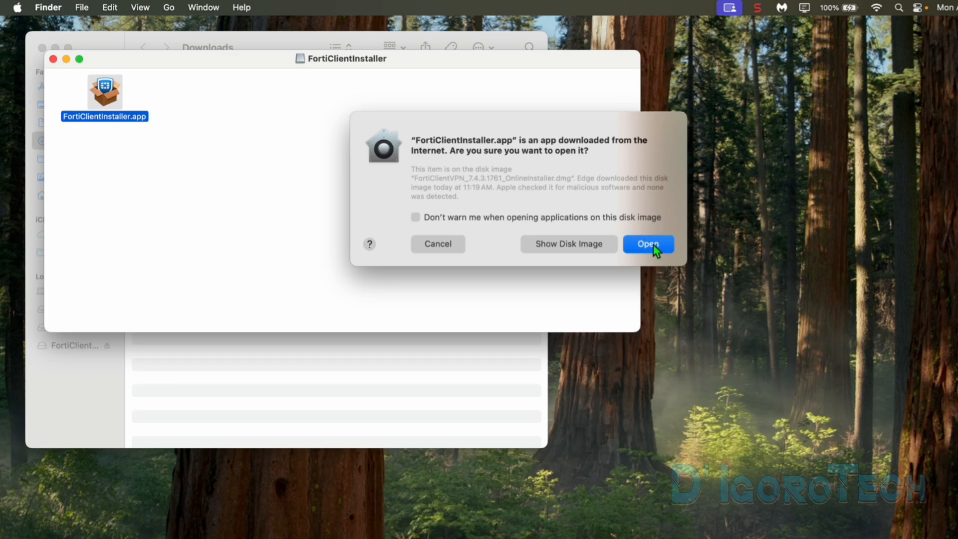
Allow the downloaded installer to open so FortiClient VPN 7.4.3 finishes downloading
{"action": "left_click", "coordinate": [648, 244]}
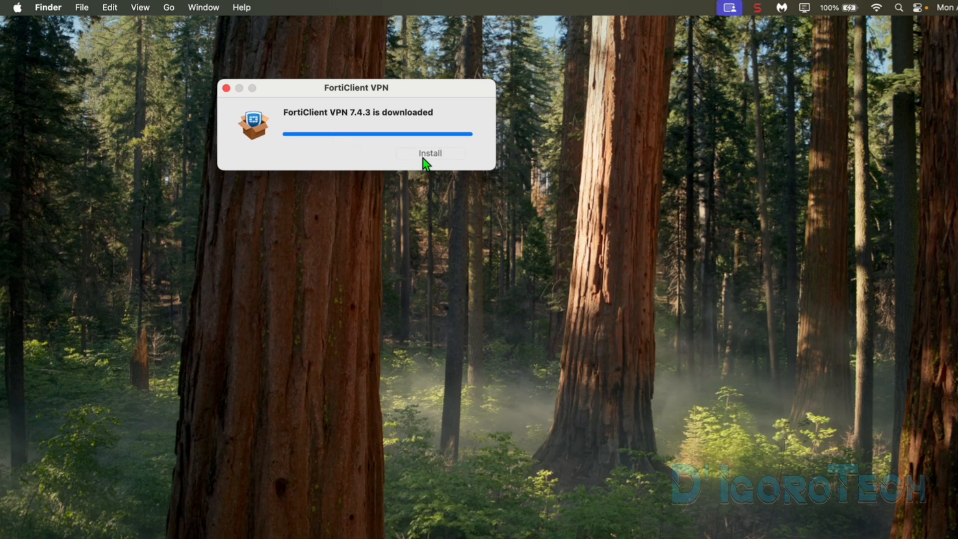
Continue past the introduction, agree to the license and keep installing for all users
{"action": "left_click", "coordinate": [429, 153]}
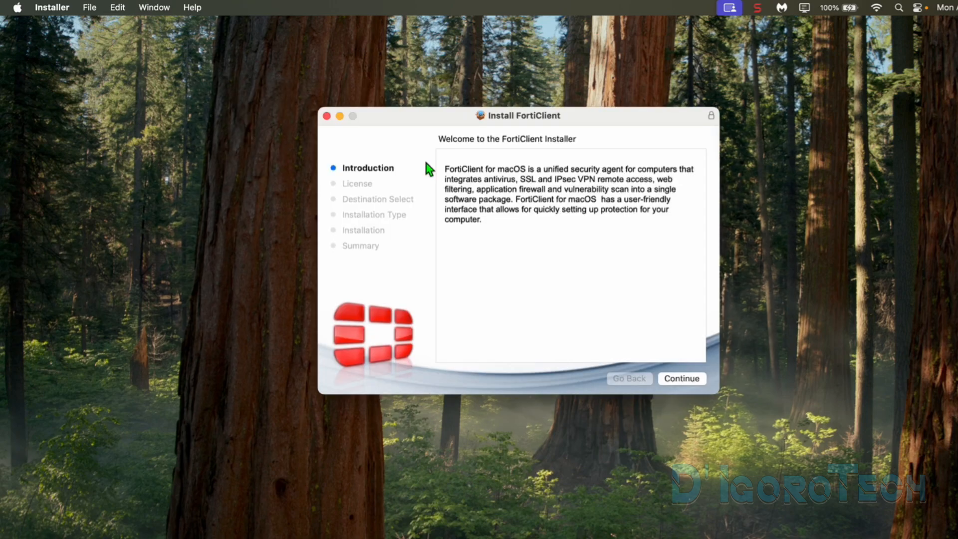
{"action": "mouse_move", "coordinate": [535, 133]}
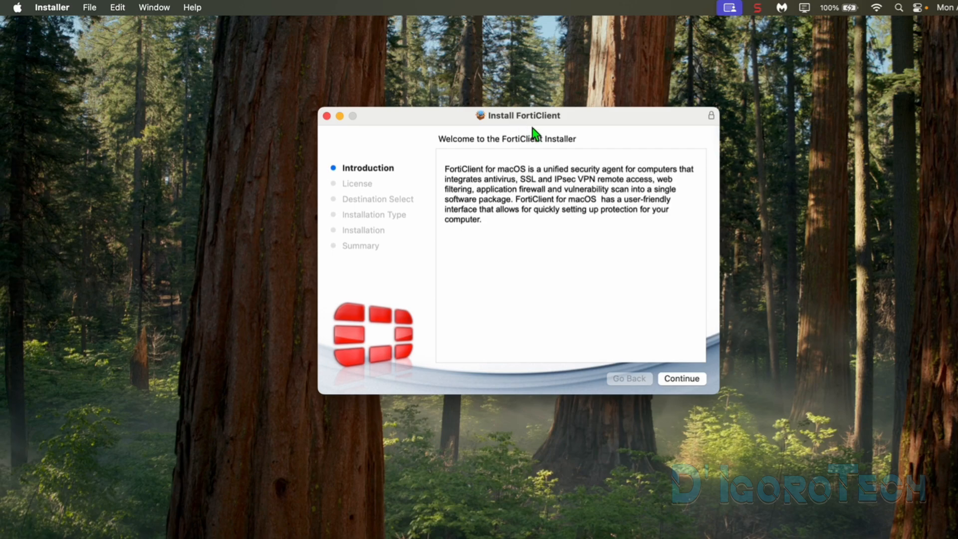
{"action": "mouse_move", "coordinate": [681, 395]}
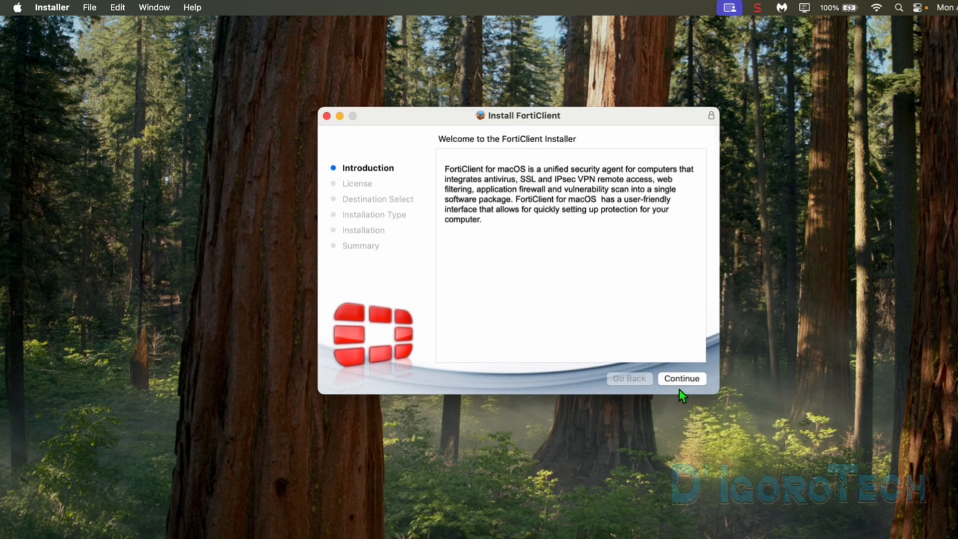
{"action": "left_click", "coordinate": [682, 378]}
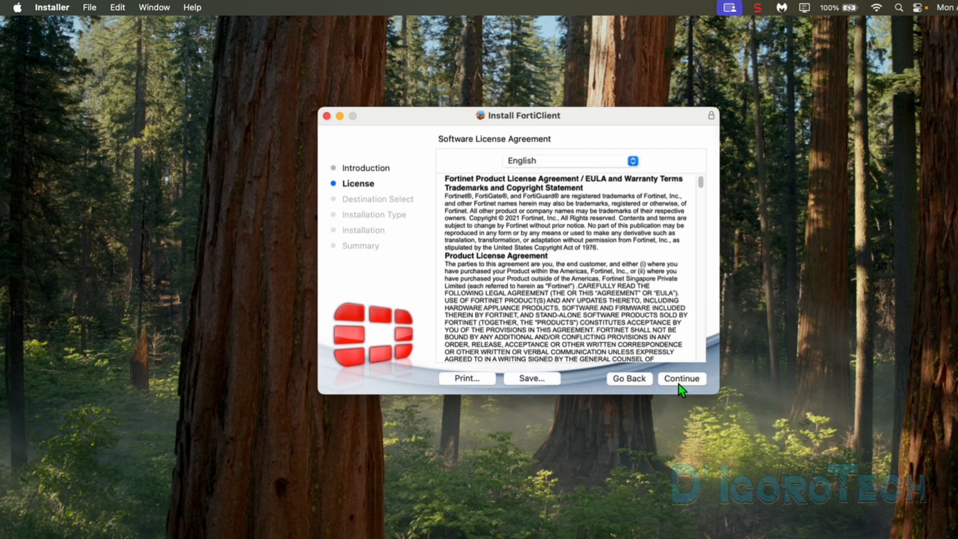
{"action": "left_click", "coordinate": [680, 378]}
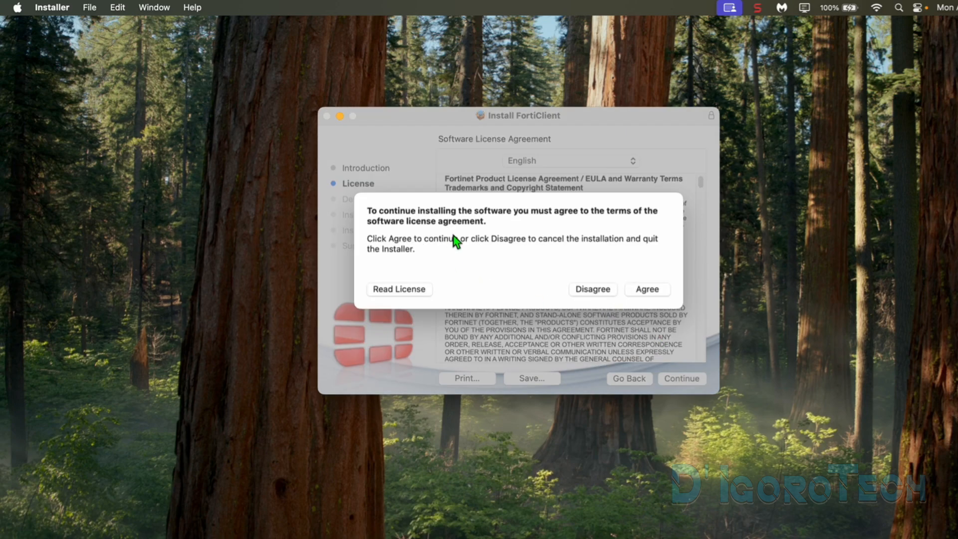
{"action": "left_click", "coordinate": [647, 289]}
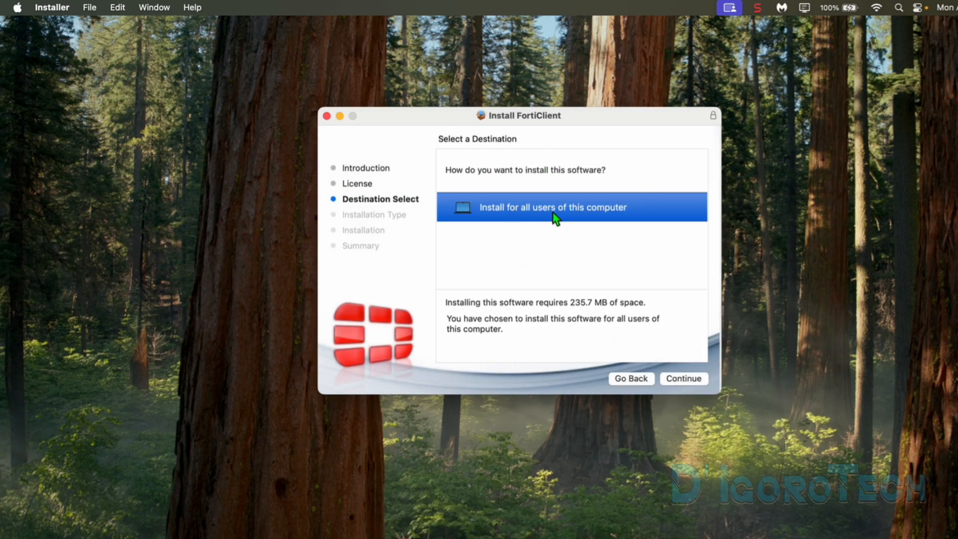
{"action": "left_click", "coordinate": [682, 378]}
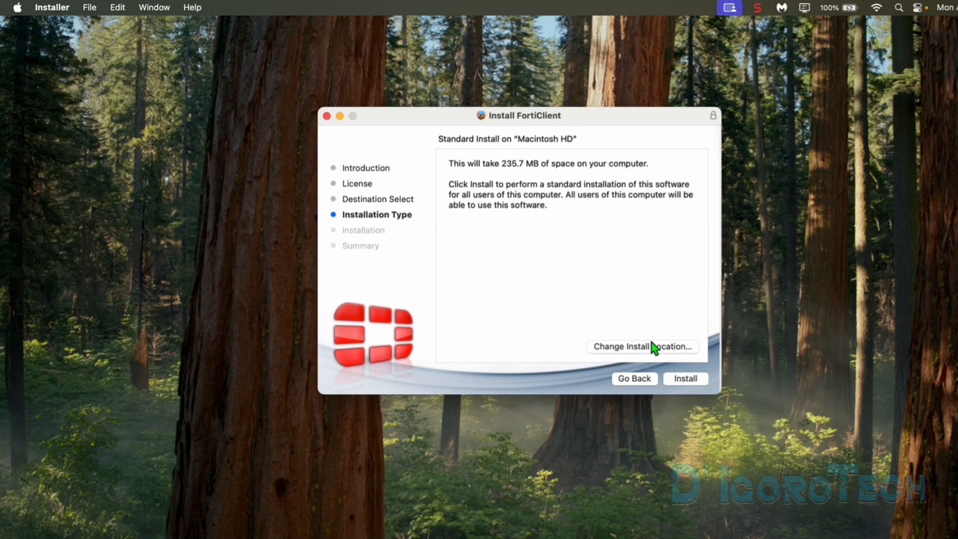
{"action": "mouse_move", "coordinate": [686, 383]}
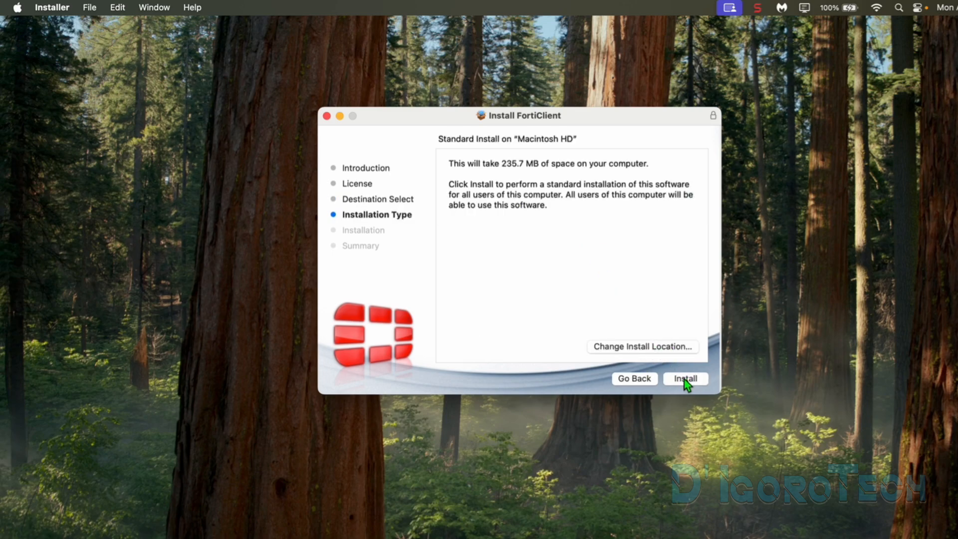
Start the standard install and authorise it with the administrator password
{"action": "left_click", "coordinate": [684, 378]}
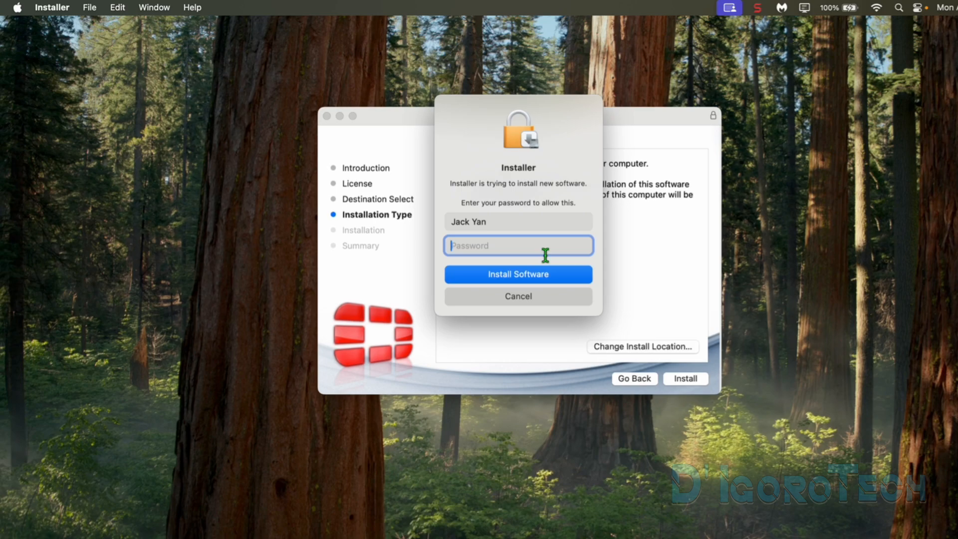
{"action": "type", "text": "password"}
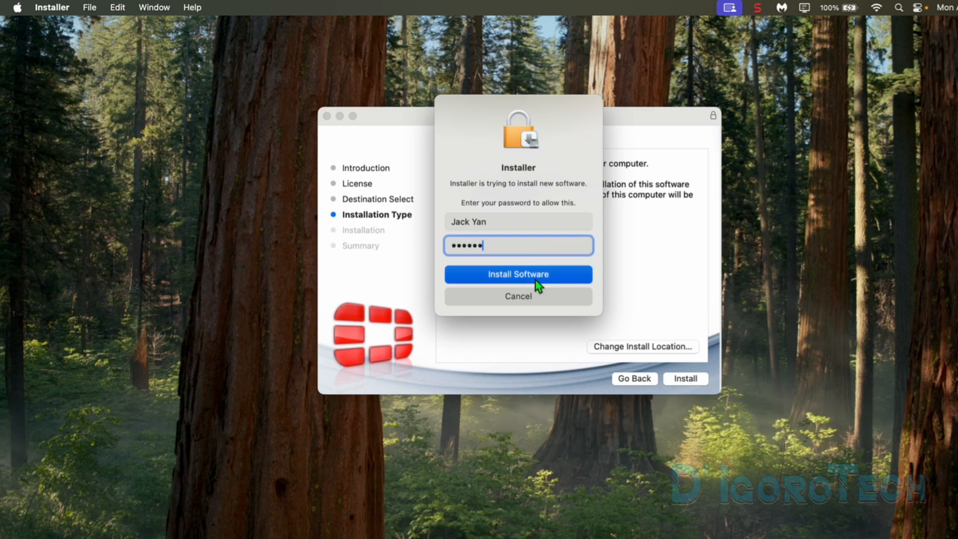
{"action": "left_click", "coordinate": [518, 274]}
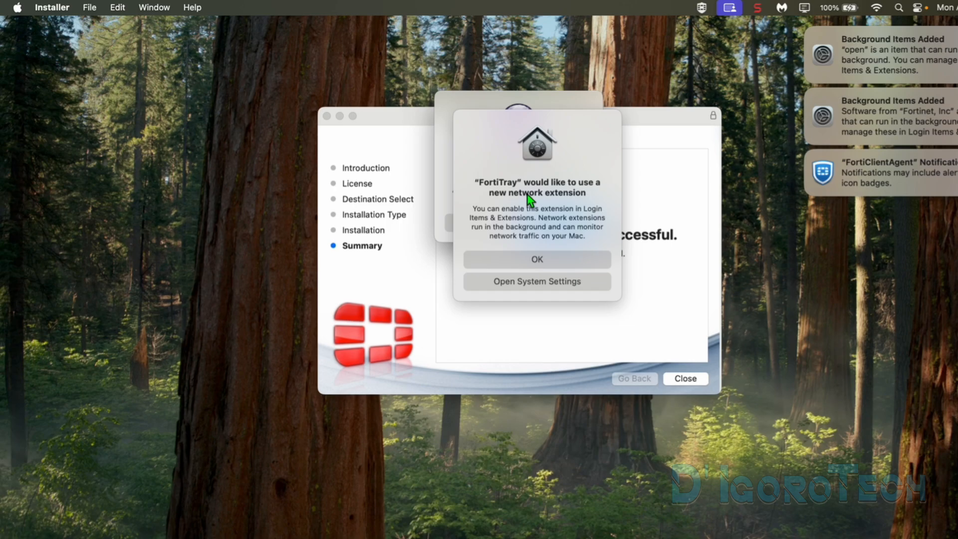
{"action": "mouse_move", "coordinate": [537, 213]}
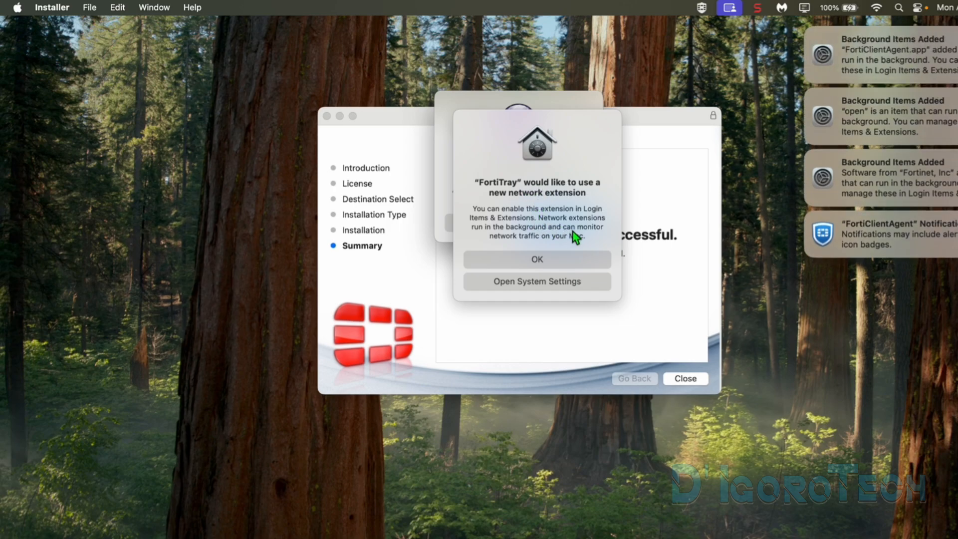
{"action": "mouse_move", "coordinate": [568, 269]}
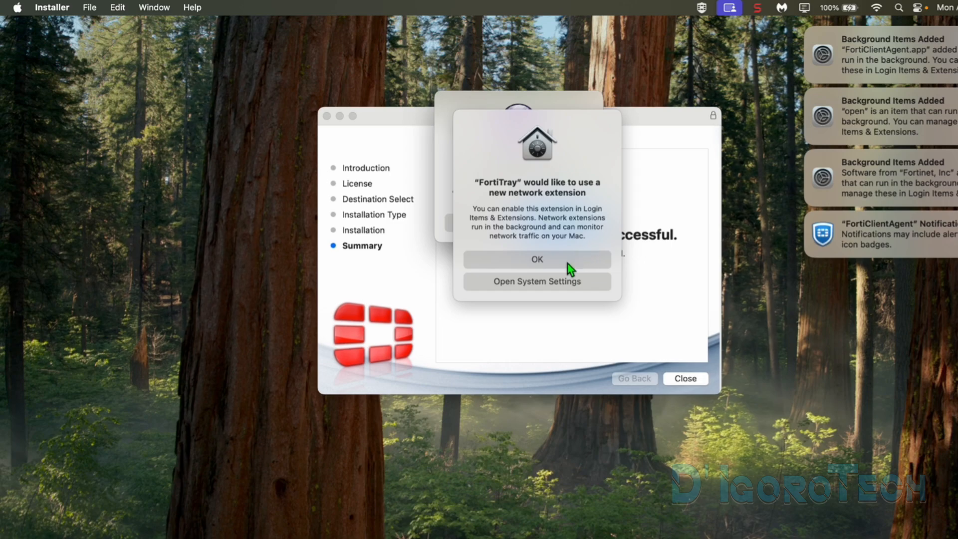
Dismiss the FortiTray network extension alert with OK after installation completes
{"action": "left_click", "coordinate": [537, 259]}
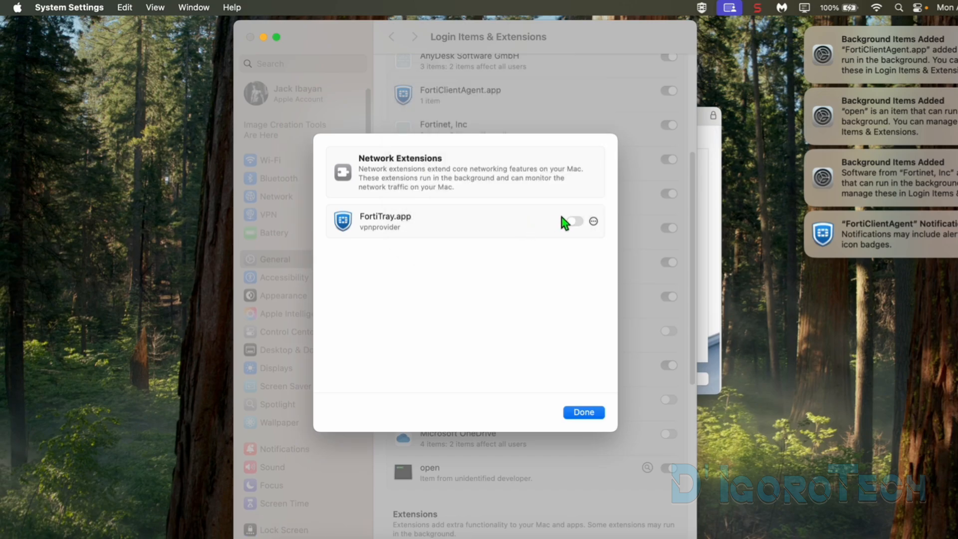
{"action": "mouse_move", "coordinate": [578, 232]}
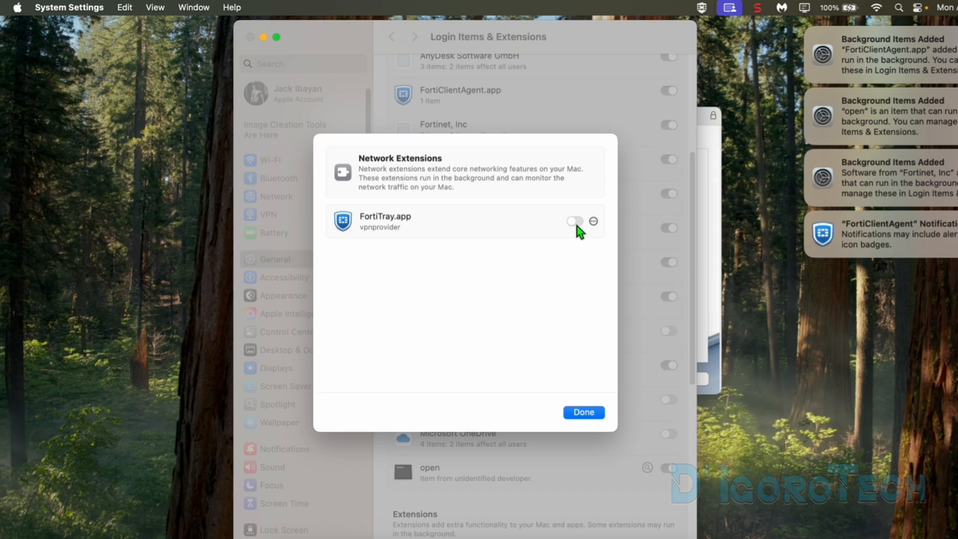
Turn on the FortiTray.app network extension, authorise the change and finish with Done
{"action": "left_click", "coordinate": [572, 222]}
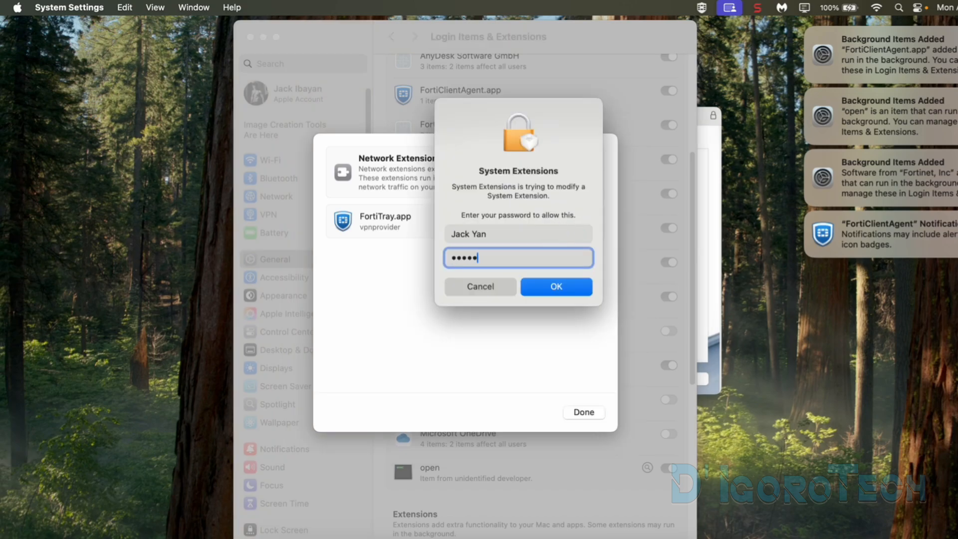
{"action": "left_click", "coordinate": [554, 286]}
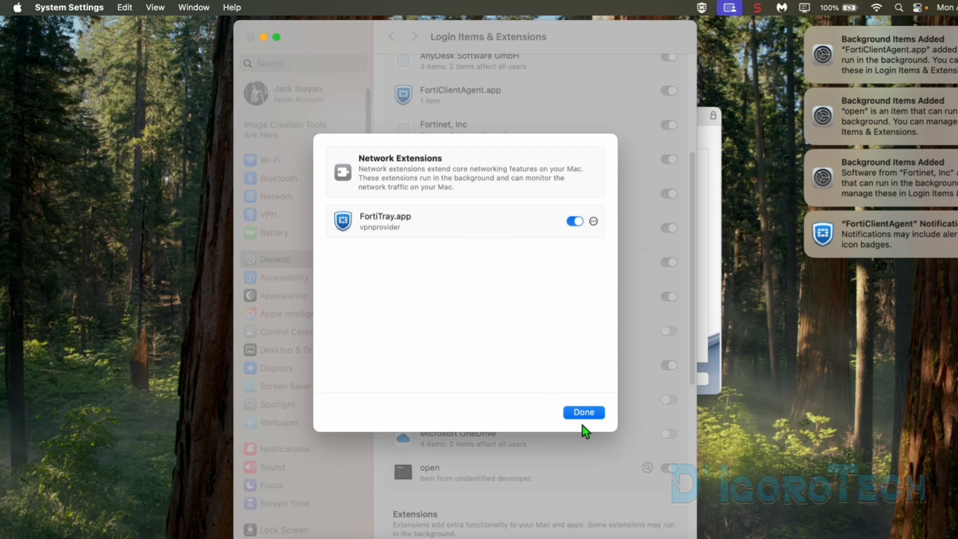
{"action": "left_click", "coordinate": [582, 412]}
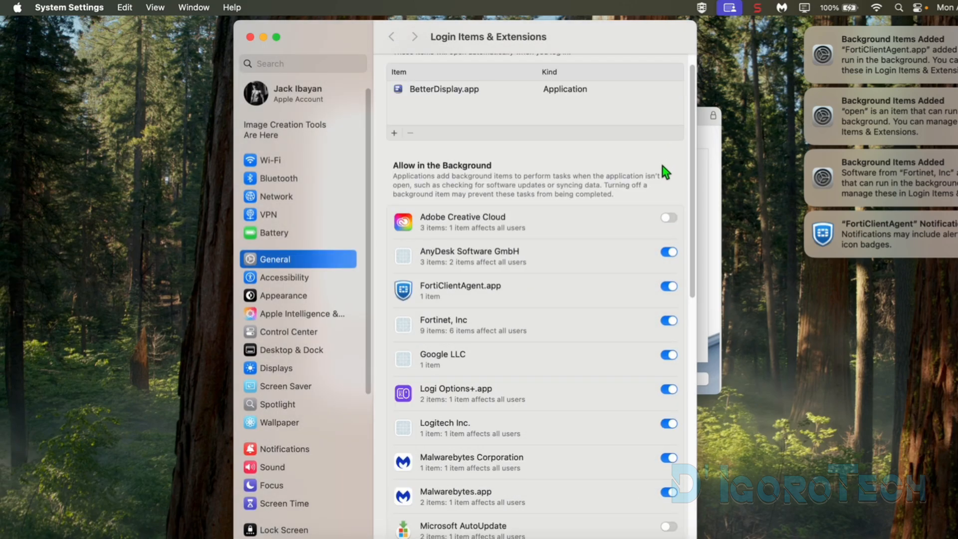
{"action": "scroll", "scroll_direction": "down", "scroll_amount": 3}
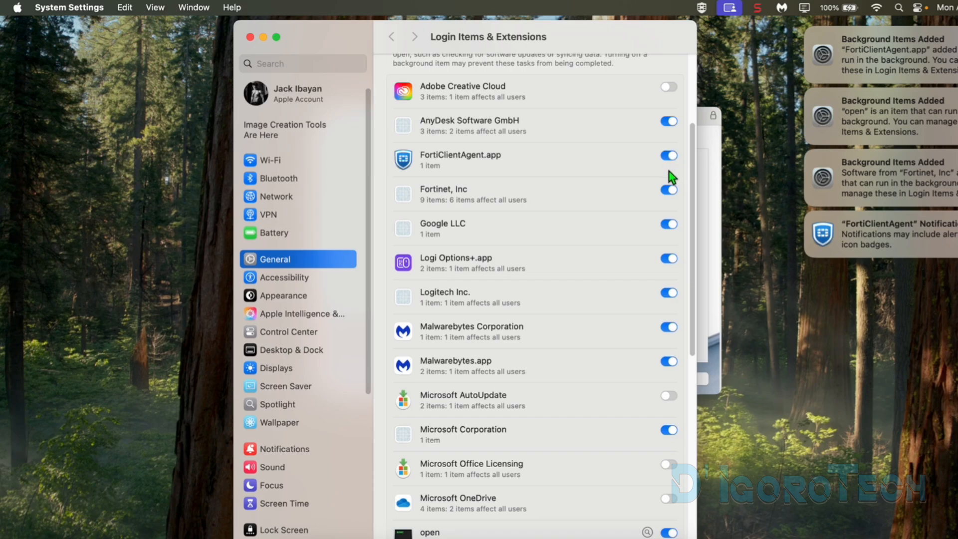
{"action": "mouse_move", "coordinate": [675, 199]}
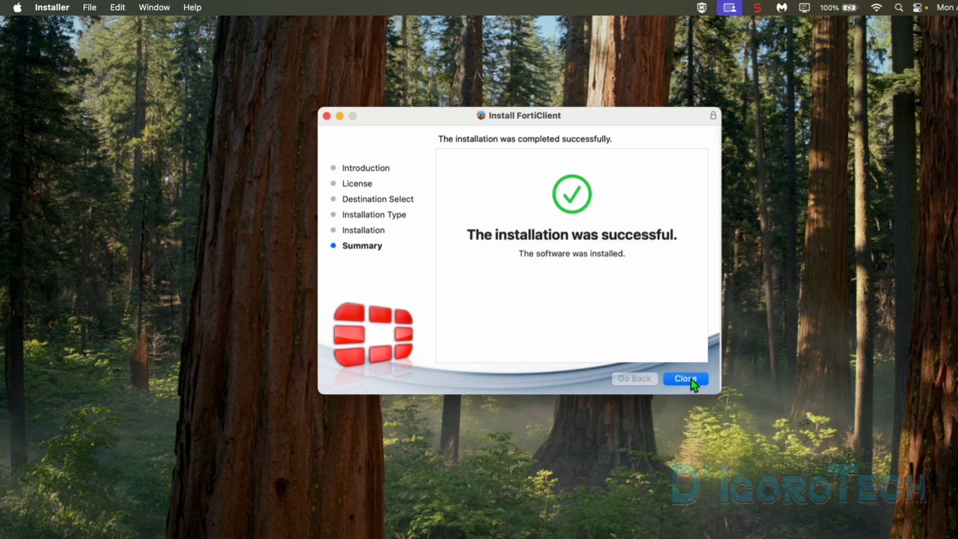
Close the finished installer and open the FortiClient console from the menu bar icon
{"action": "left_click", "coordinate": [685, 378]}
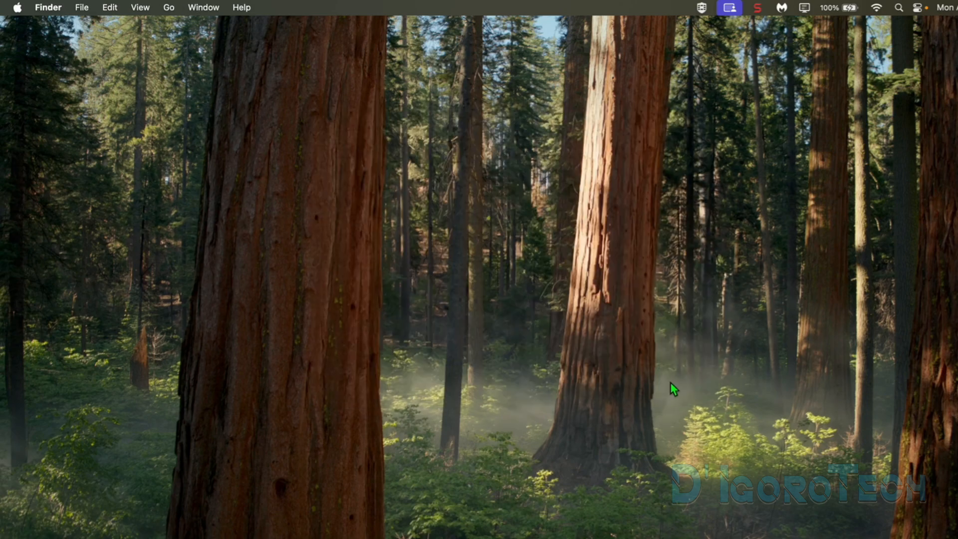
{"action": "mouse_move", "coordinate": [702, 15]}
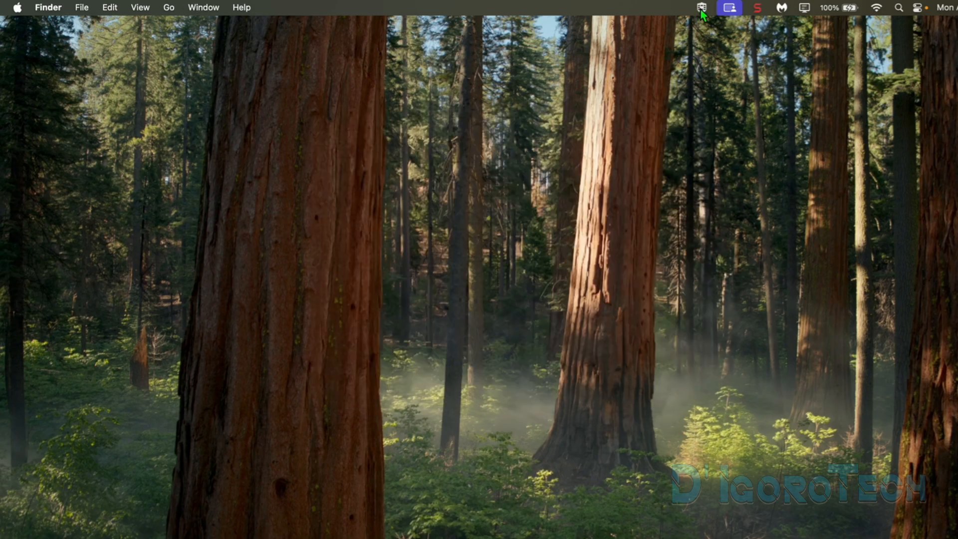
{"action": "left_click", "coordinate": [701, 7]}
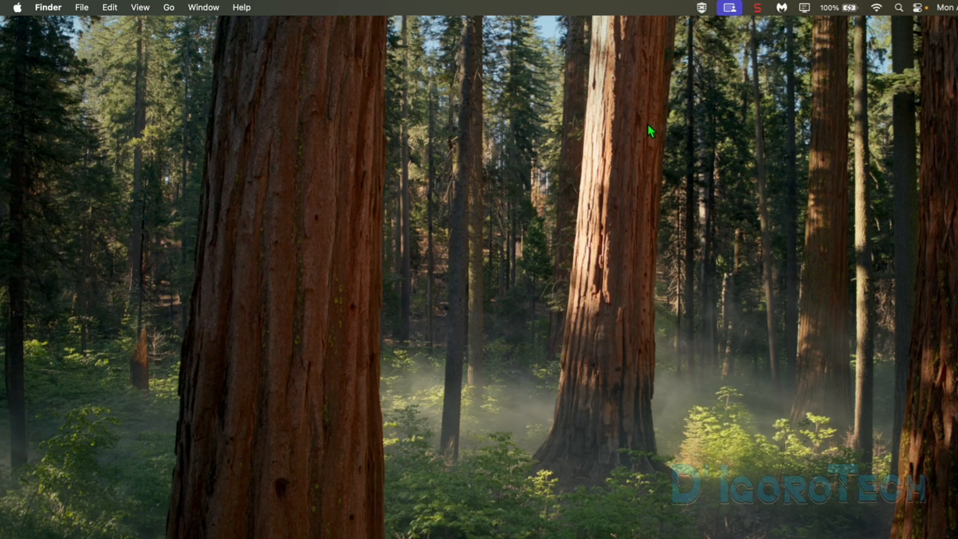
{"action": "left_click", "coordinate": [702, 7]}
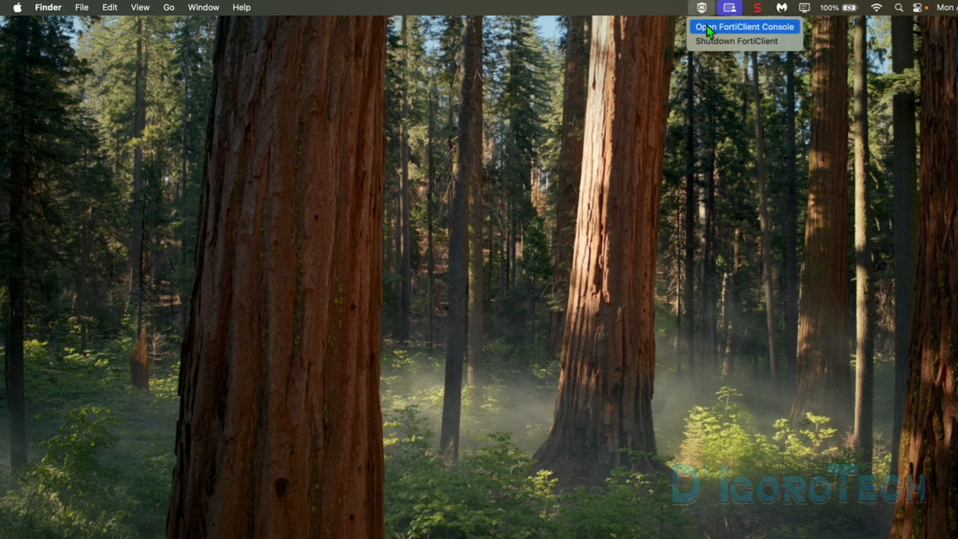
{"action": "left_click", "coordinate": [743, 26]}
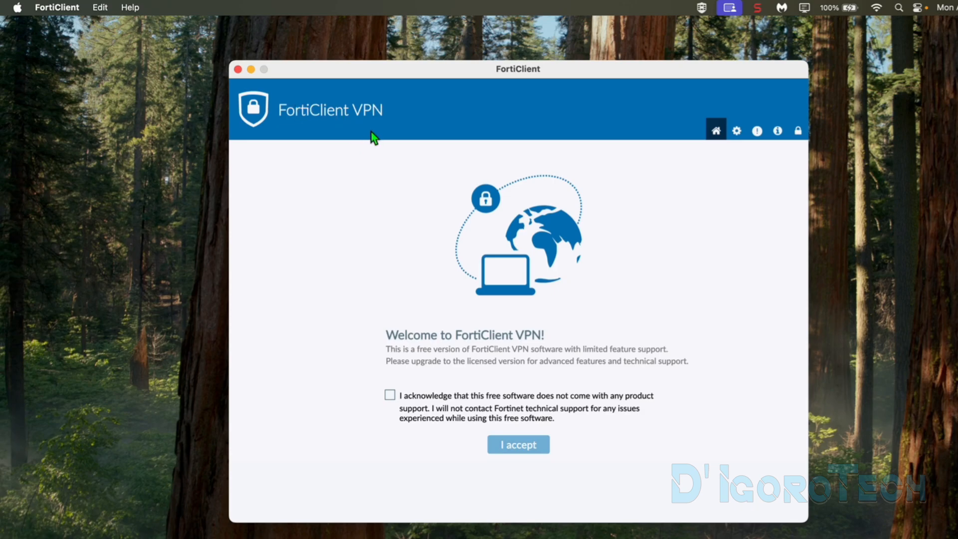
Acknowledge the free-software notice and start a new VPN connection
{"action": "left_click", "coordinate": [390, 394]}
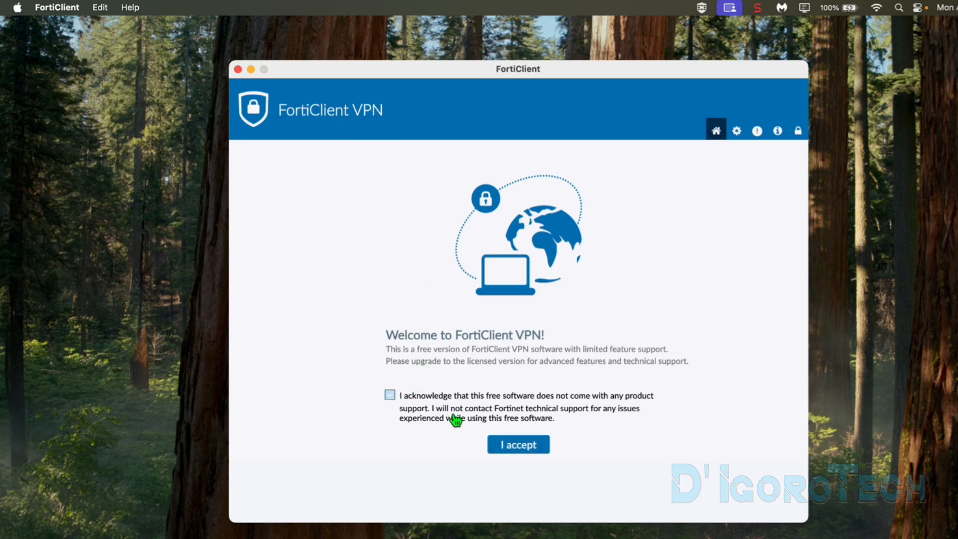
{"action": "left_click", "coordinate": [389, 395]}
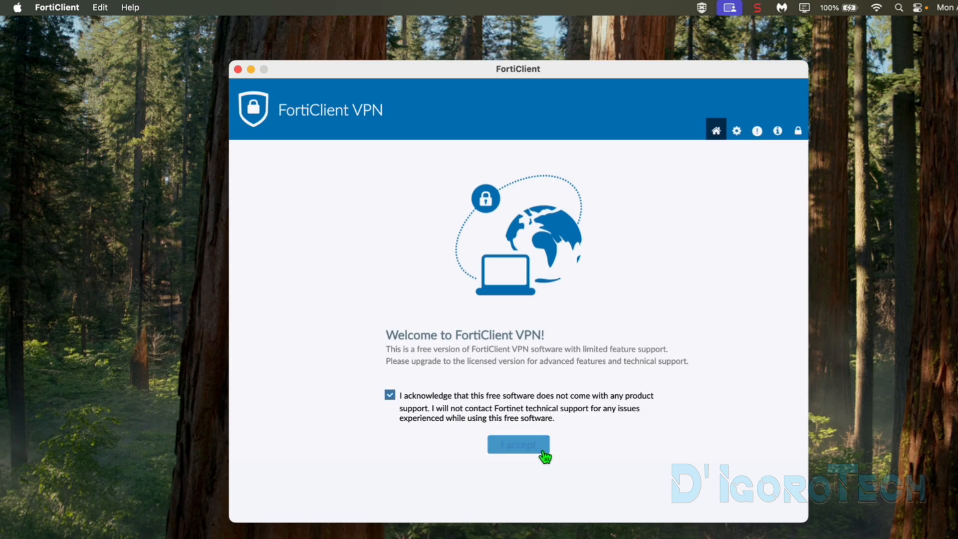
{"action": "left_click", "coordinate": [517, 444]}
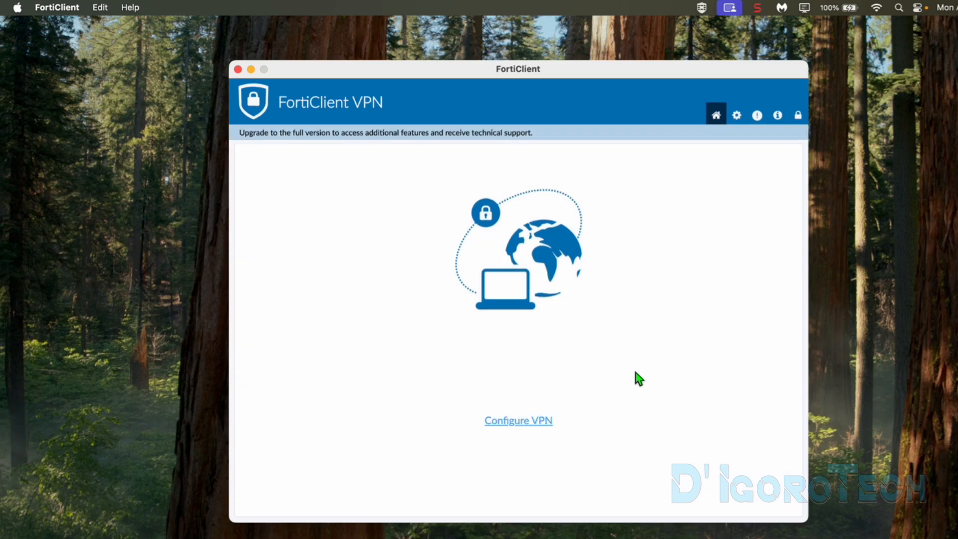
{"action": "left_click", "coordinate": [518, 420]}
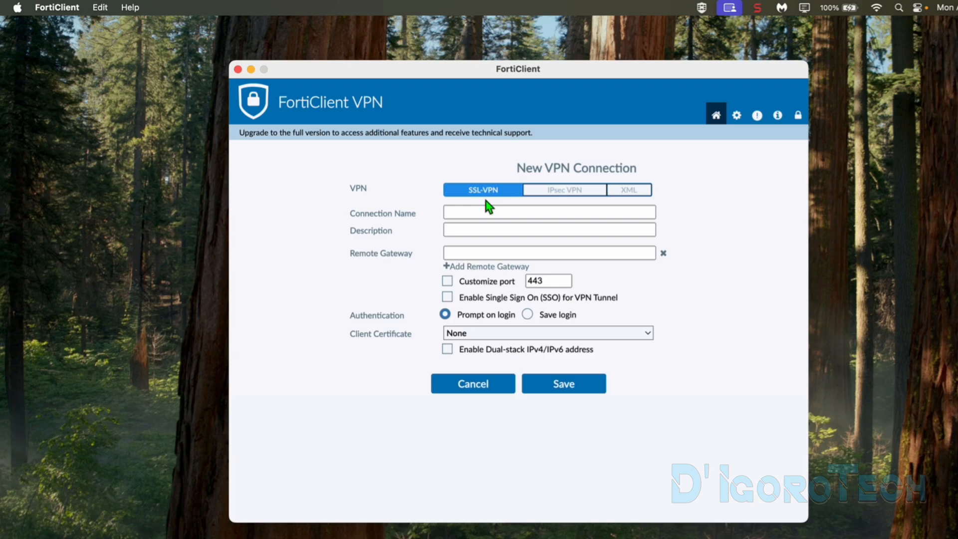
{"action": "mouse_move", "coordinate": [559, 199]}
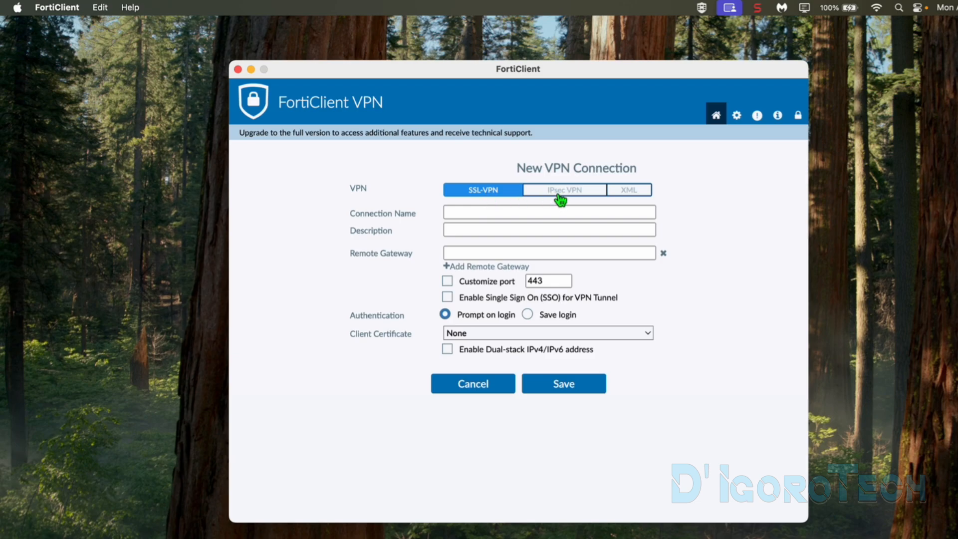
Browse the XML and IPsec VPN types, settling on SSL-VPN for the new connection
{"action": "left_click", "coordinate": [628, 189]}
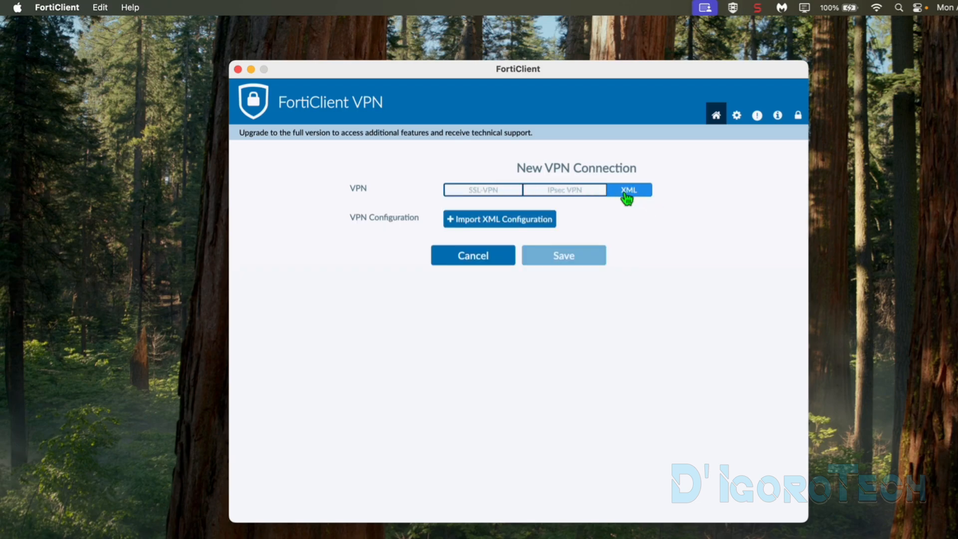
{"action": "mouse_move", "coordinate": [528, 199]}
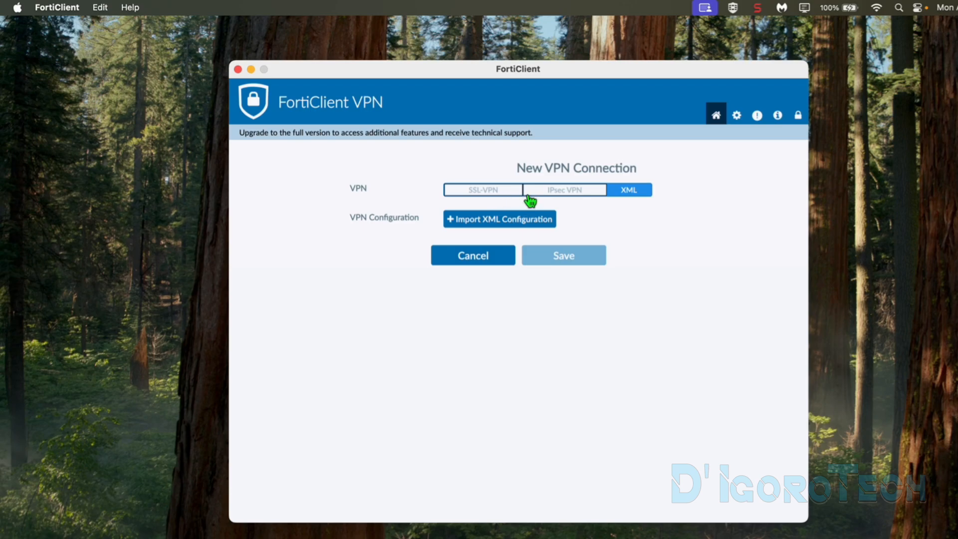
{"action": "left_click", "coordinate": [562, 189]}
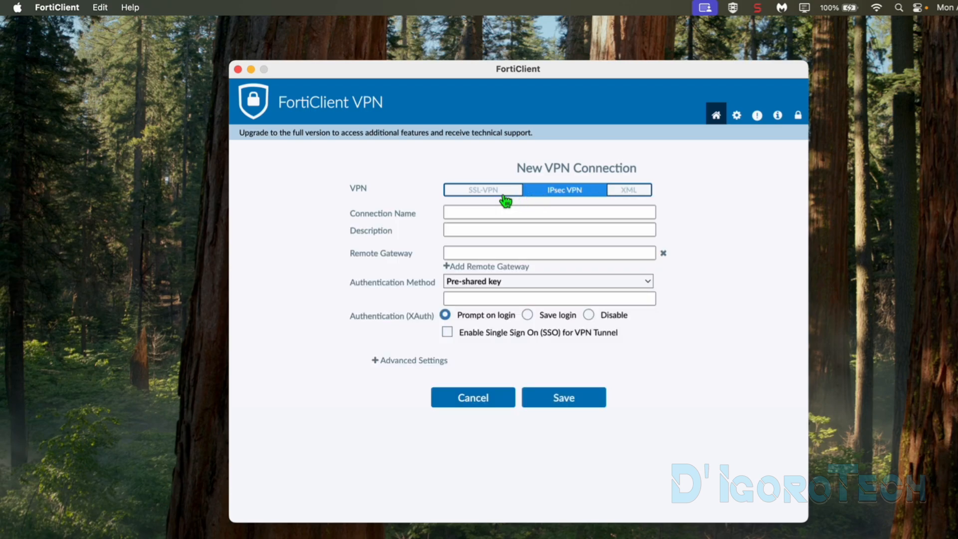
{"action": "left_click", "coordinate": [482, 190]}
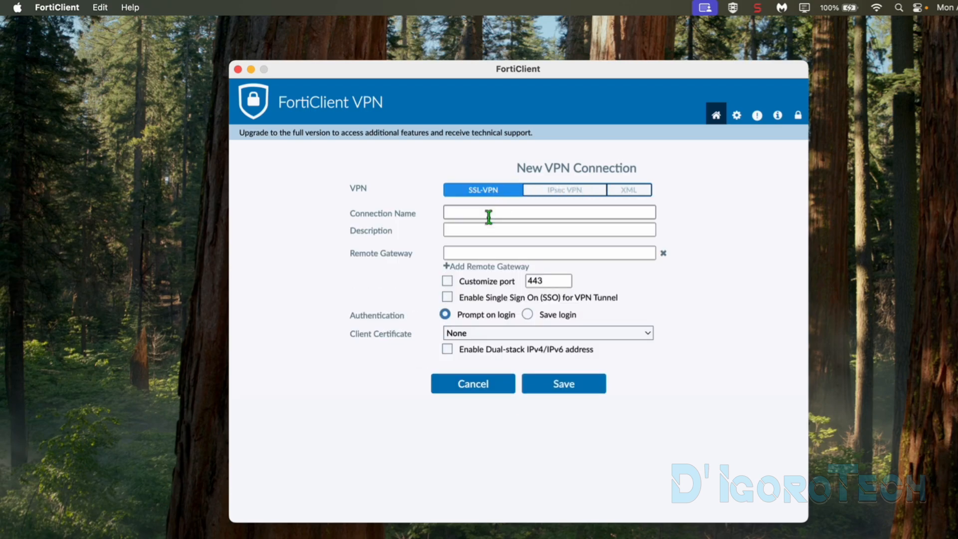
Name the connection Igorotech with remote gateway igorotech.fortiddns.com on custom port 10443
{"action": "type", "text": "Igorotech"}
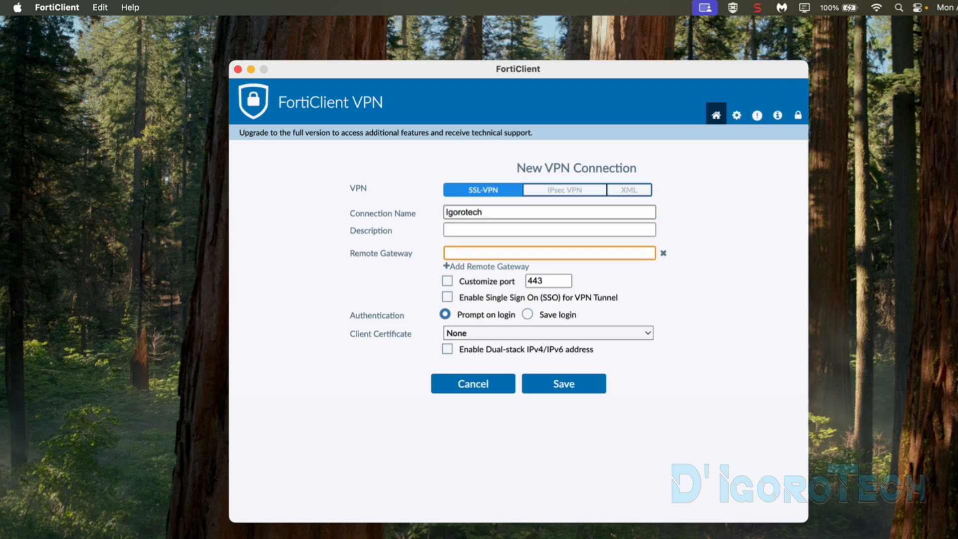
{"action": "left_click", "coordinate": [548, 229]}
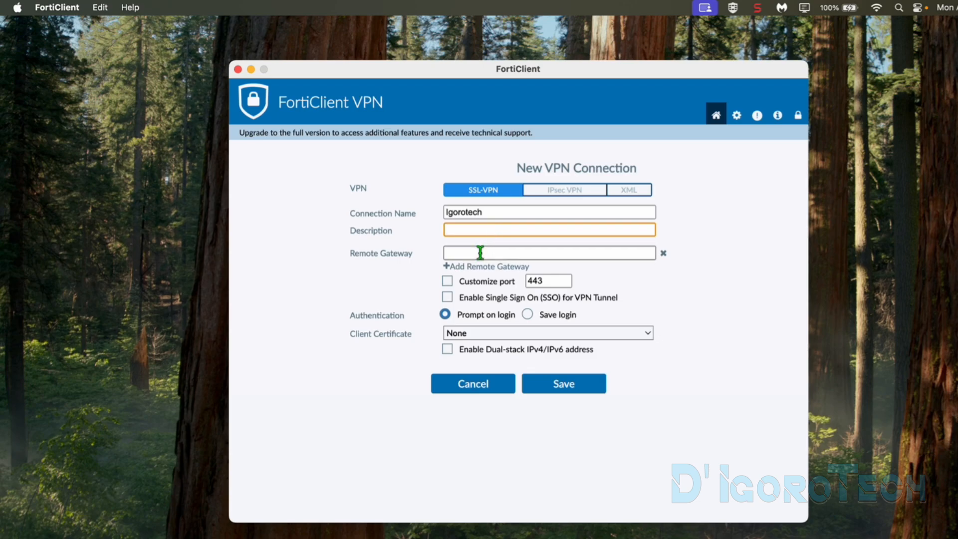
{"action": "left_click", "coordinate": [548, 252]}
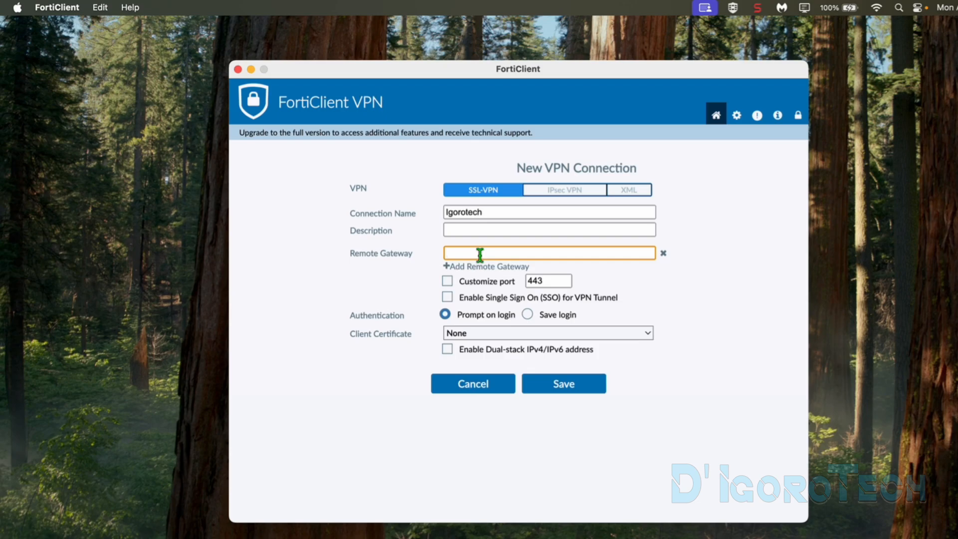
{"action": "type", "text": "igorotech.forti"}
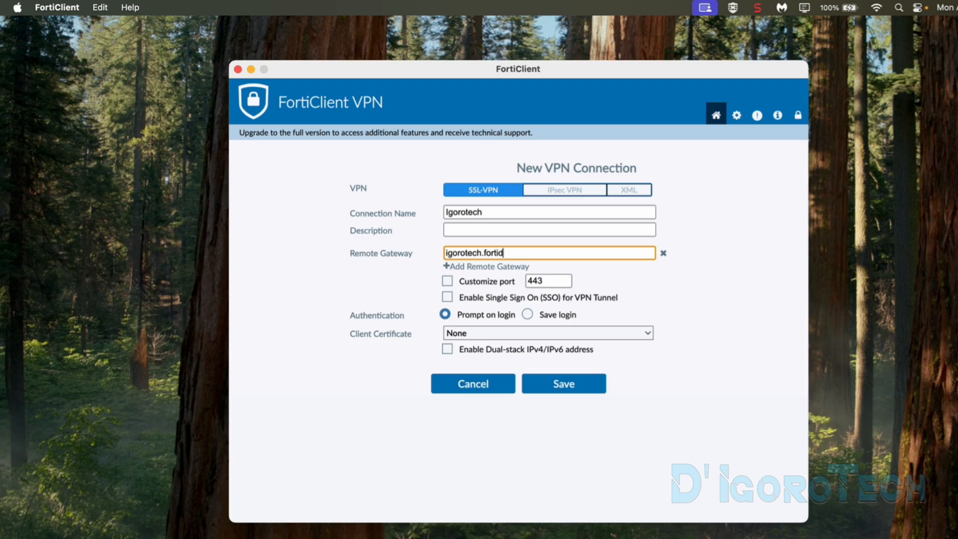
{"action": "type", "text": "dns.com"}
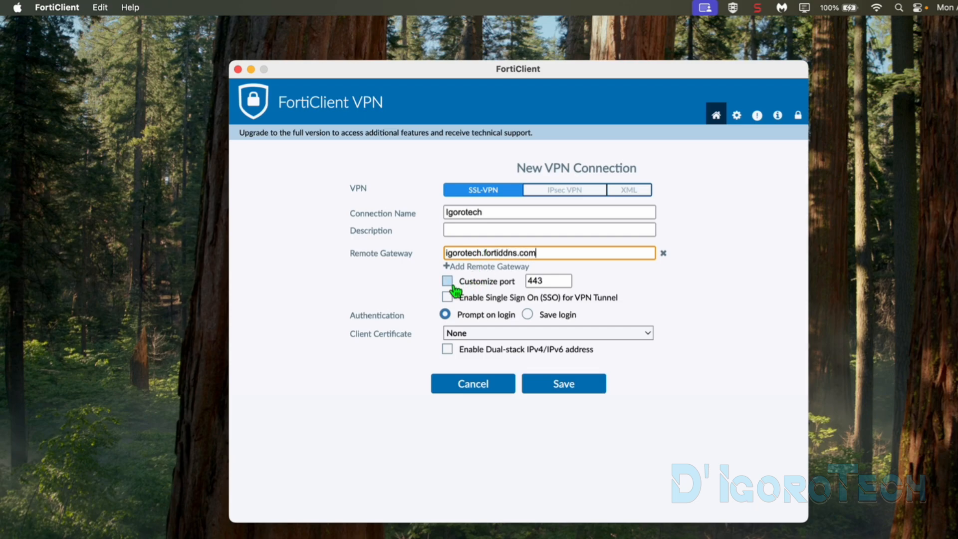
{"action": "left_click", "coordinate": [447, 281]}
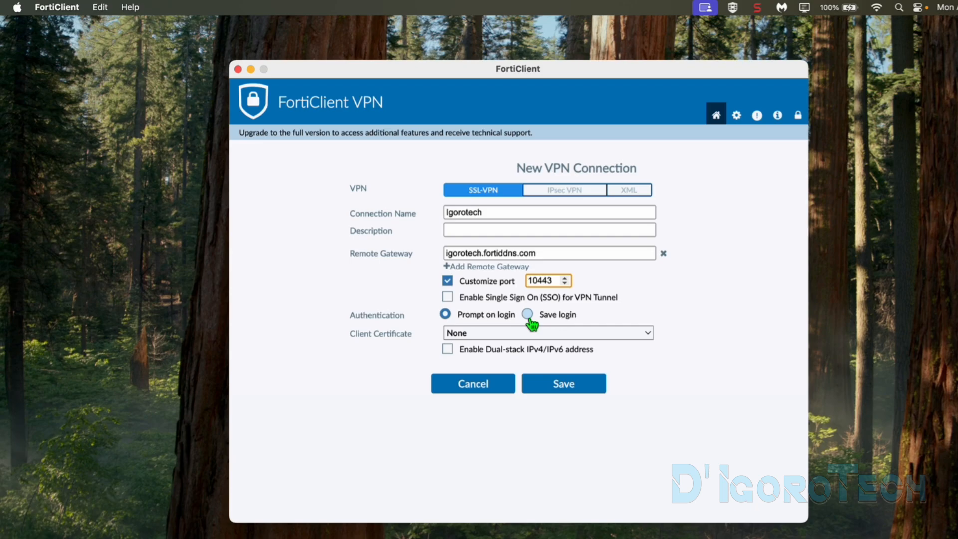
Save the login for username Jack, save the connection and start connecting
{"action": "left_click", "coordinate": [527, 314]}
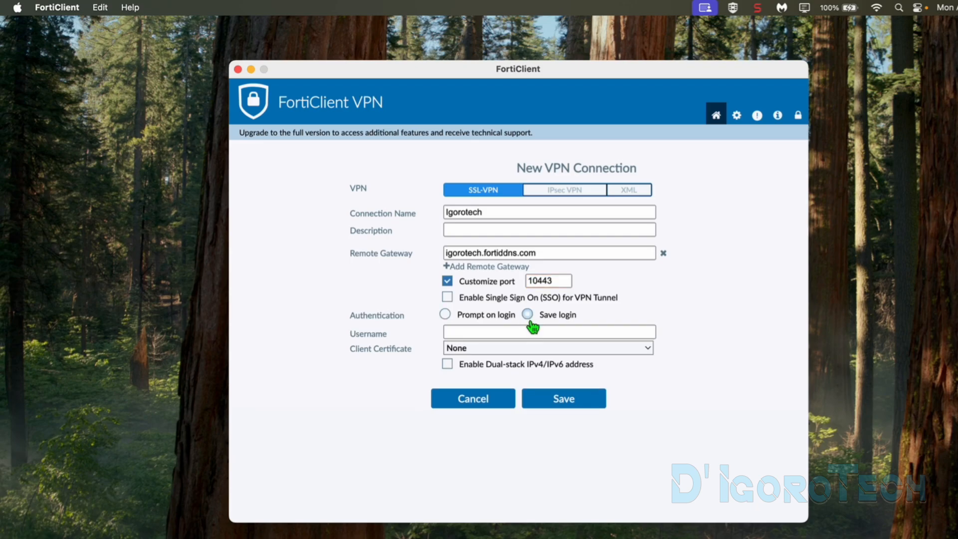
{"action": "type", "text": "Ja"}
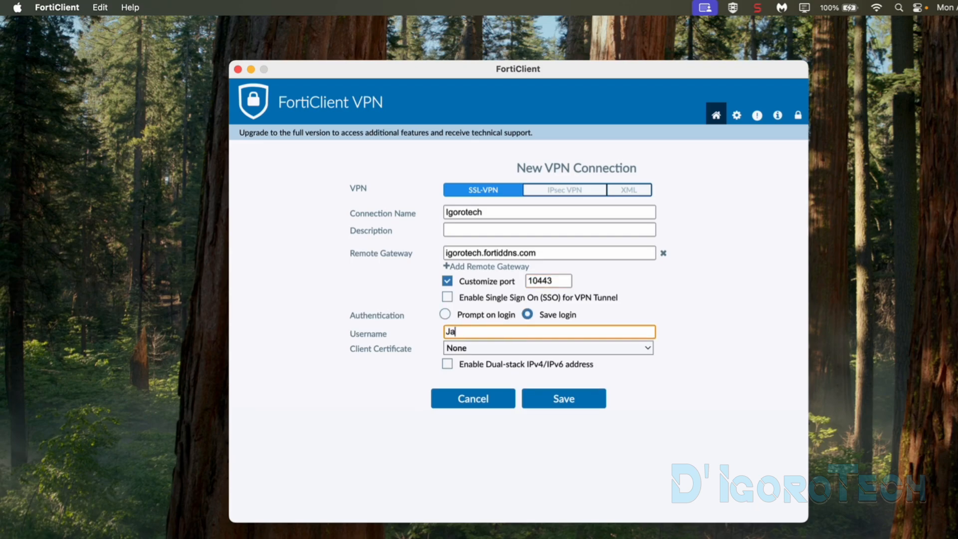
{"action": "type", "text": "ck"}
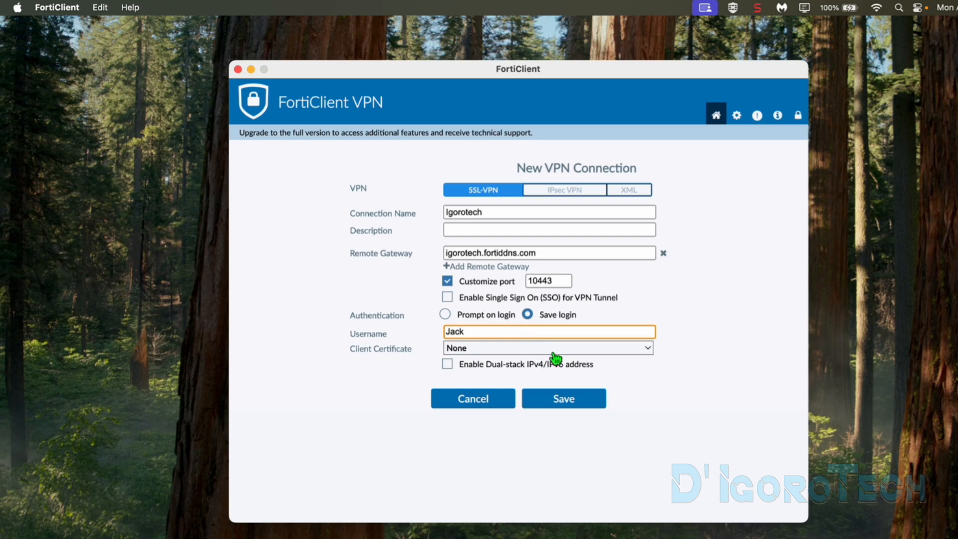
{"action": "left_click", "coordinate": [562, 398]}
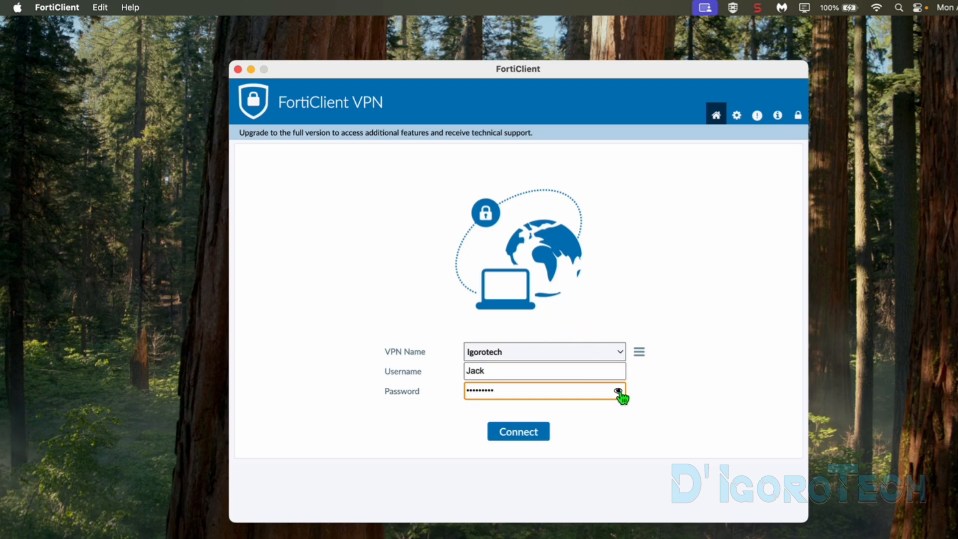
{"action": "left_click", "coordinate": [517, 431]}
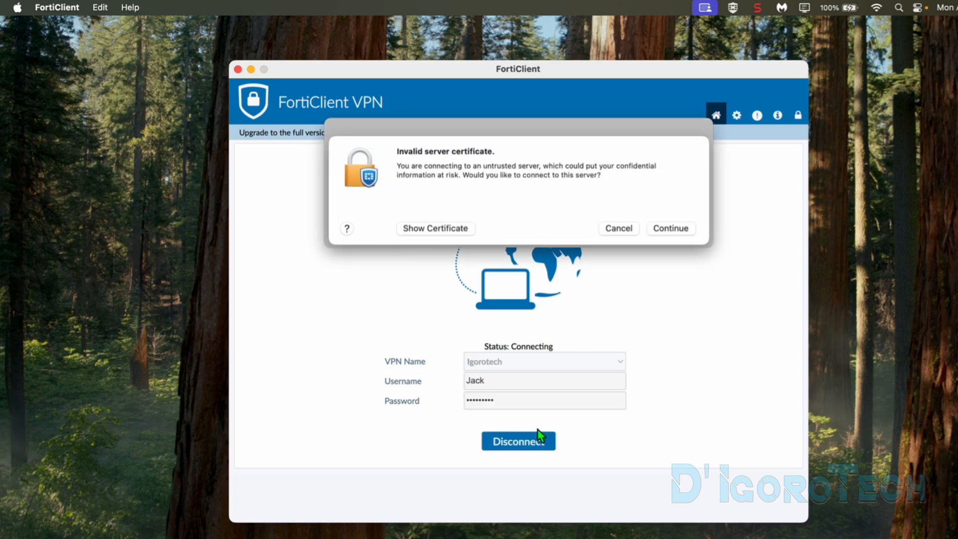
{"action": "mouse_move", "coordinate": [674, 243]}
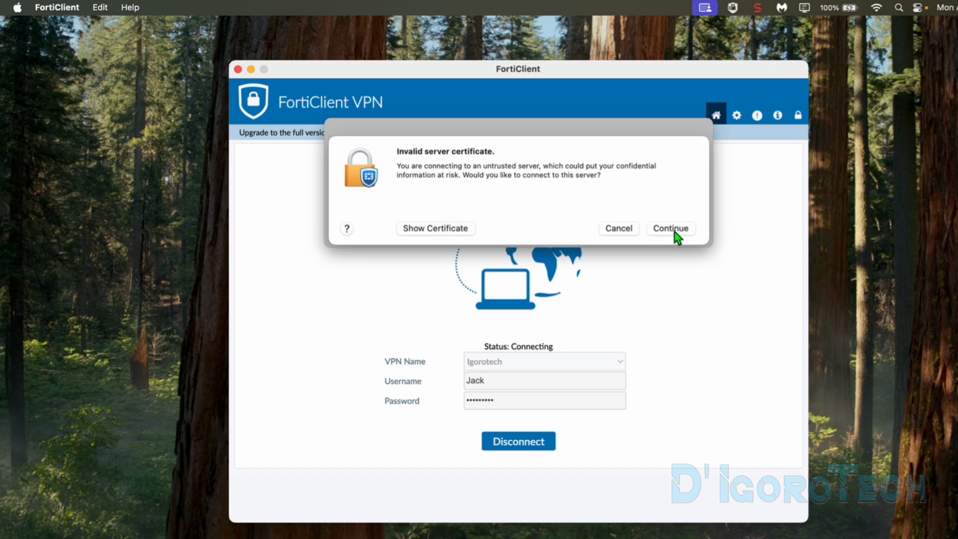
Trust the invalid server certificate and continue connecting to Igorotech
{"action": "left_click", "coordinate": [670, 227]}
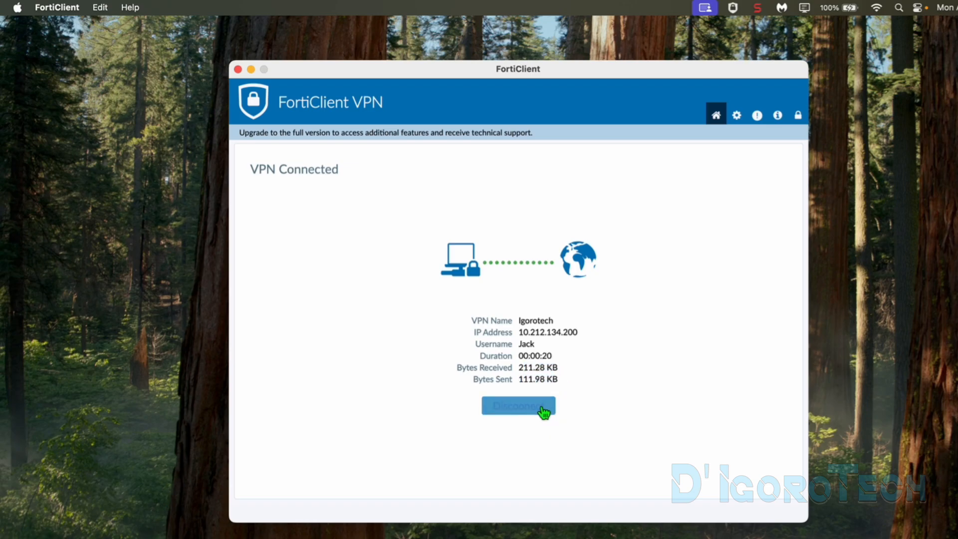
Disconnect the Igorotech tunnel and view the About page showing version 7.4.3.1761
{"action": "left_click", "coordinate": [518, 407]}
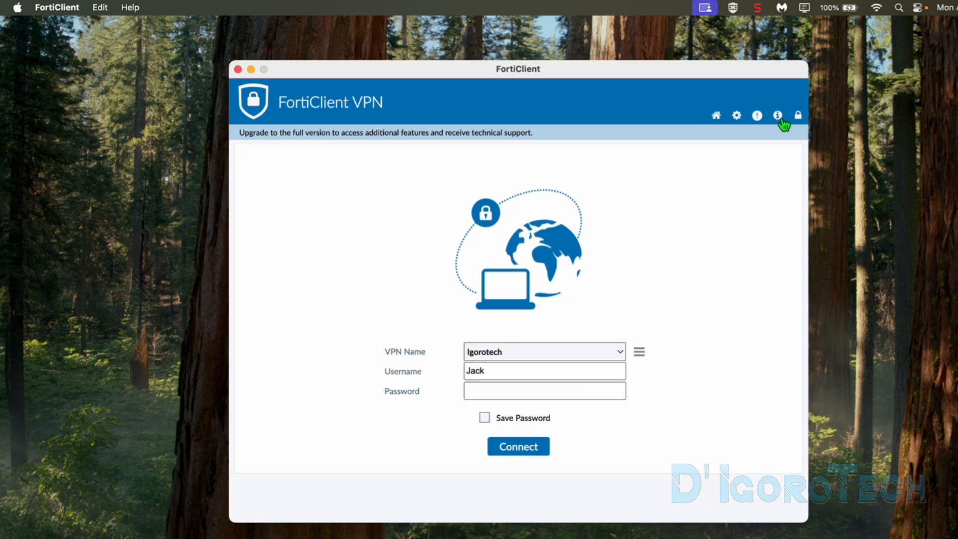
{"action": "mouse_move", "coordinate": [783, 125]}
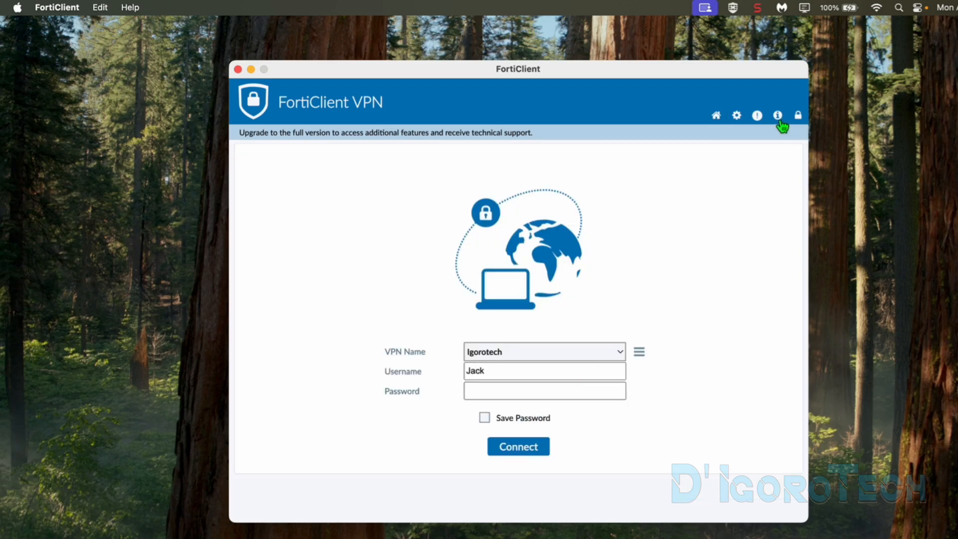
{"action": "left_click", "coordinate": [777, 114]}
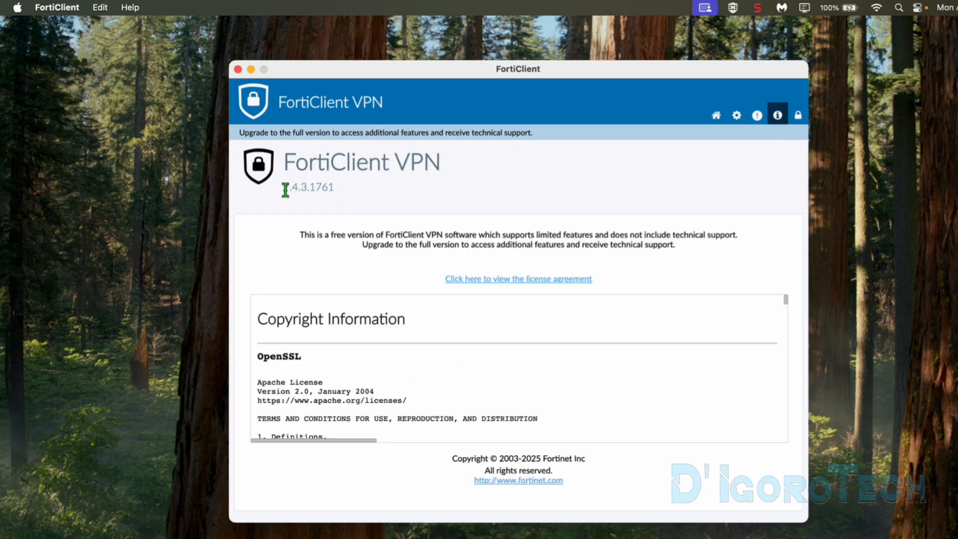
{"action": "double_click", "coordinate": [309, 186]}
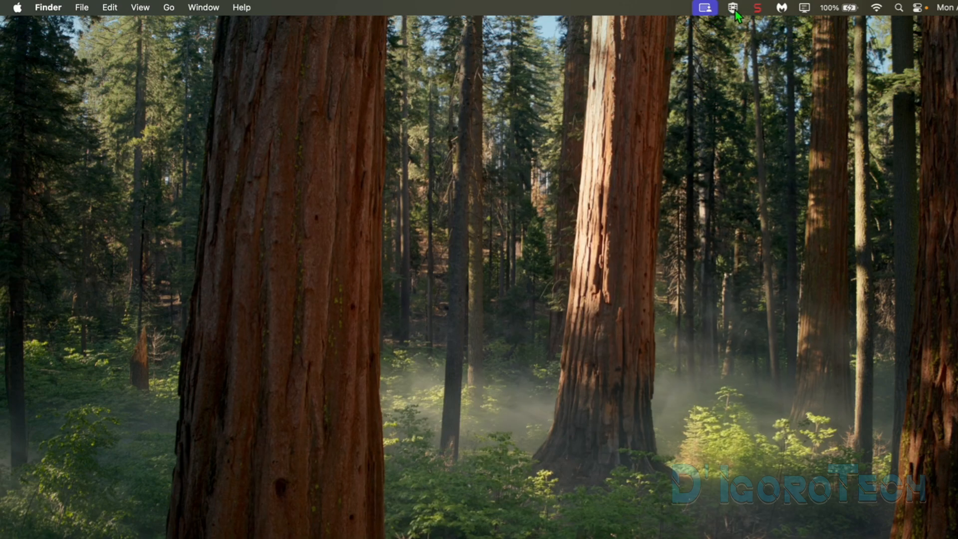
Connect to Igorotech from the tray menu, entering Jack's password with Save Password enabled
{"action": "left_click", "coordinate": [732, 7]}
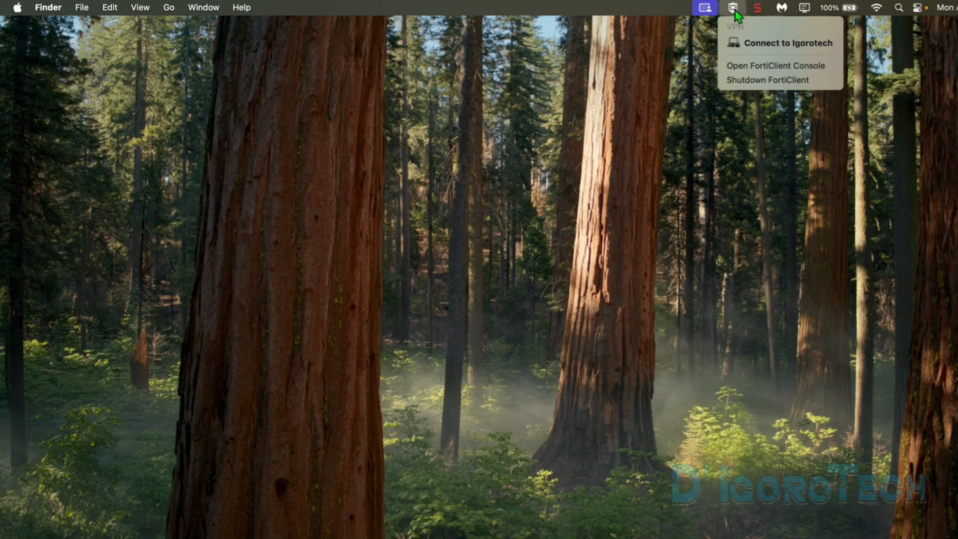
{"action": "mouse_move", "coordinate": [739, 17]}
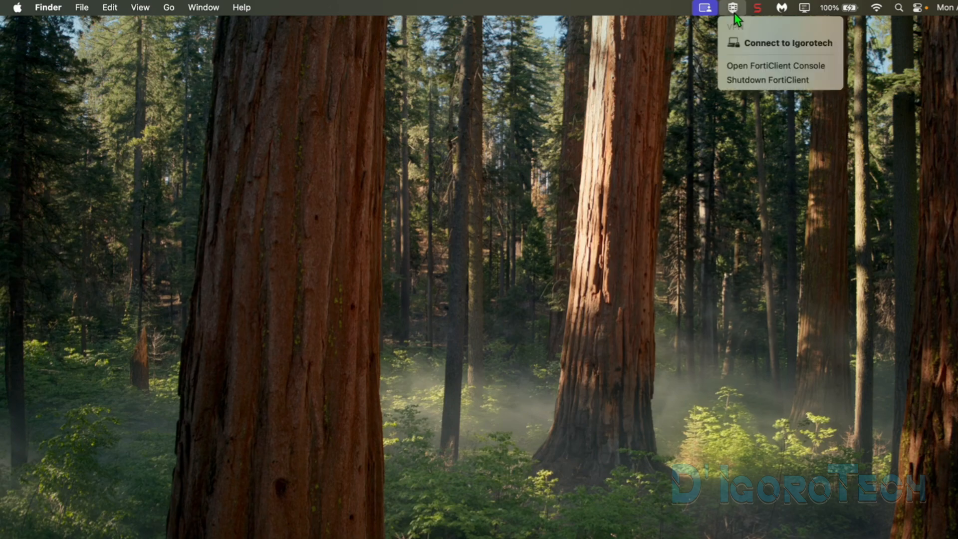
{"action": "mouse_move", "coordinate": [780, 42]}
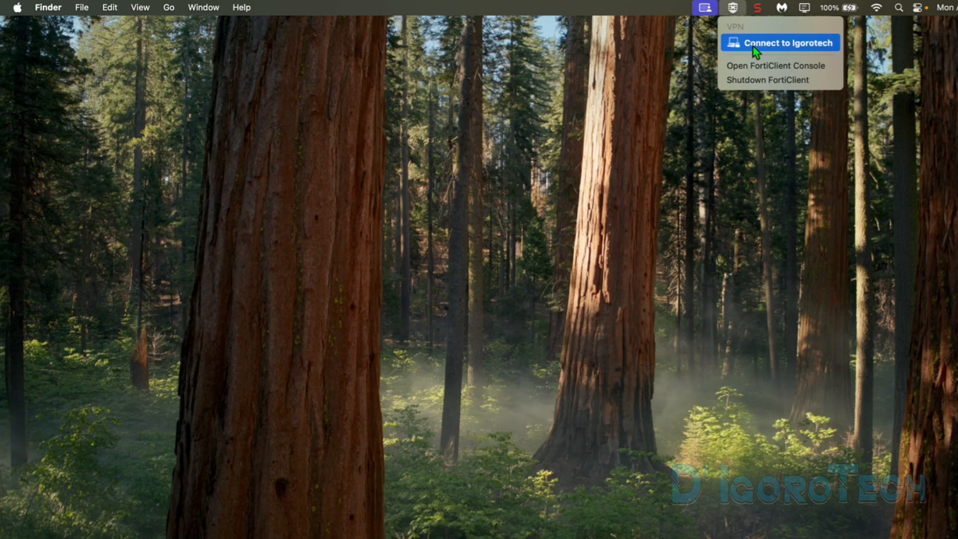
{"action": "left_click", "coordinate": [786, 43]}
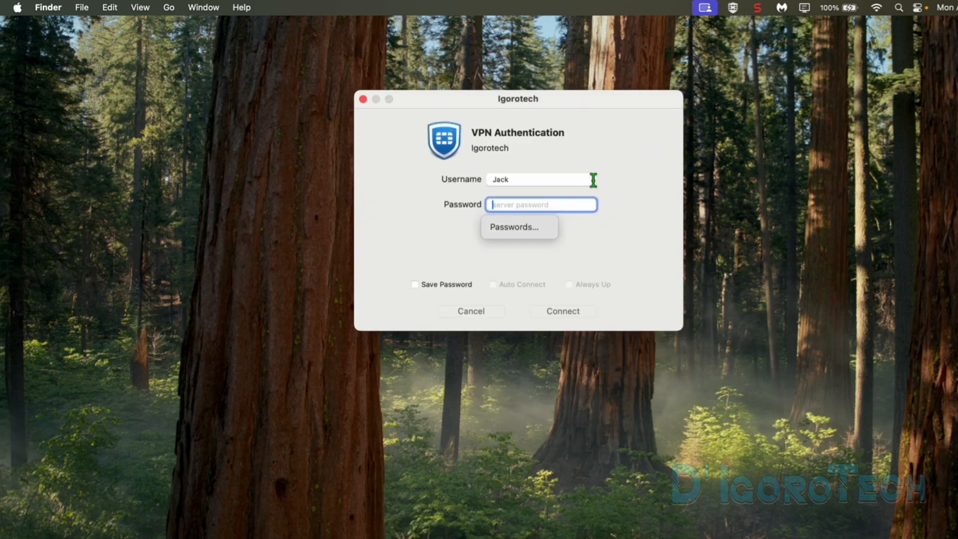
{"action": "type", "text": "••"}
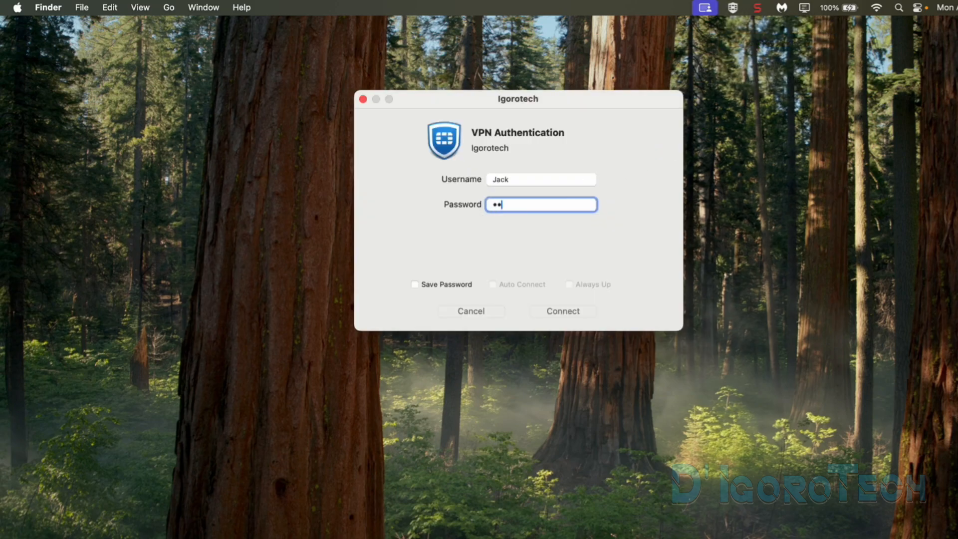
{"action": "type", "text": "••••"}
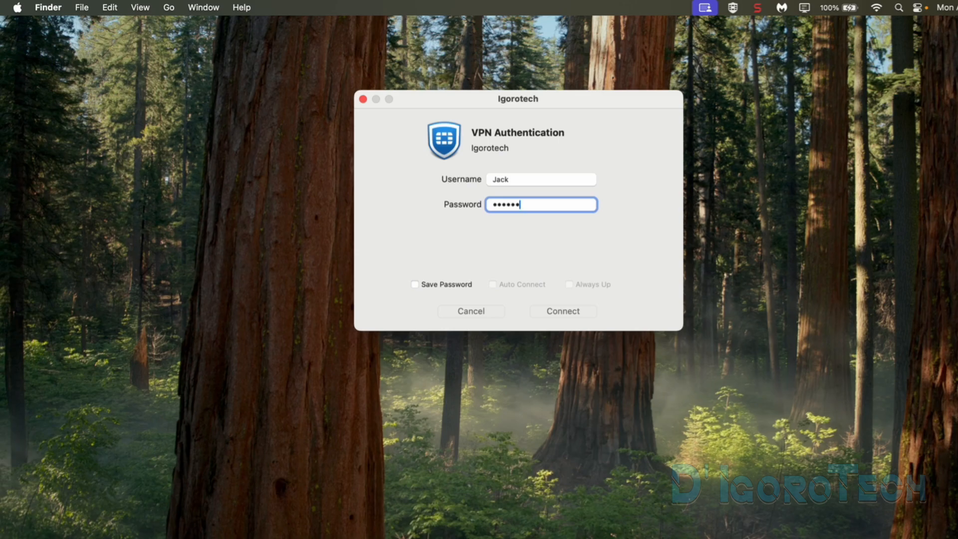
{"action": "type", "text": "•••"}
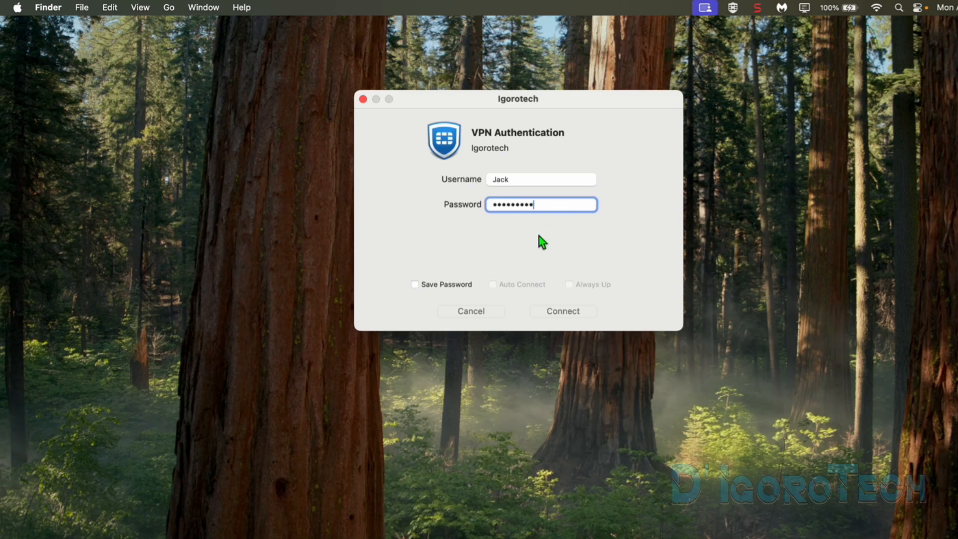
{"action": "left_click", "coordinate": [414, 284]}
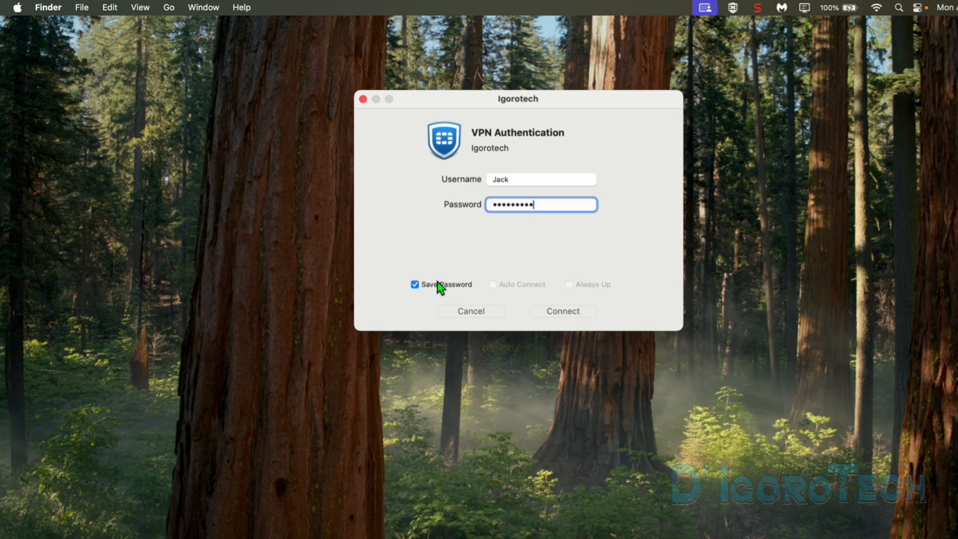
{"action": "left_click", "coordinate": [561, 311]}
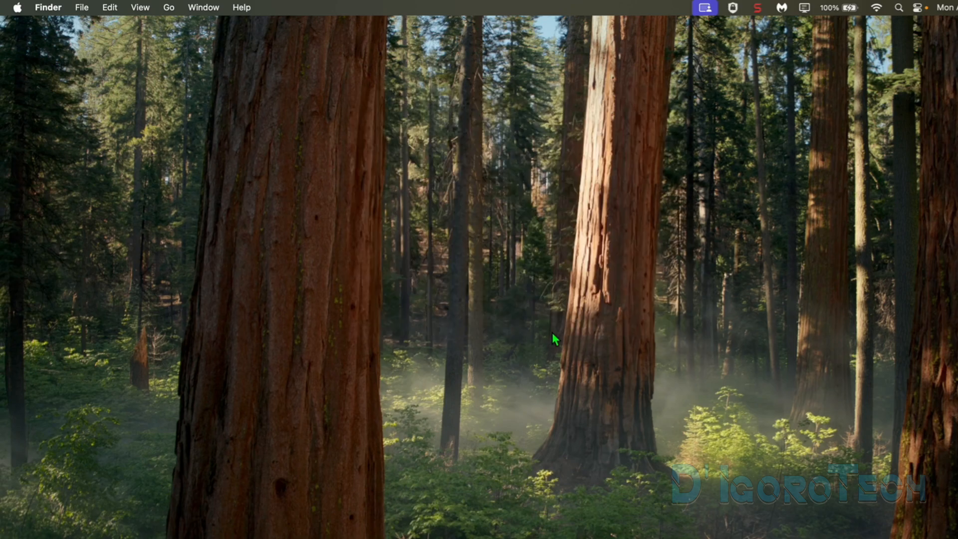
{"action": "mouse_move", "coordinate": [735, 15]}
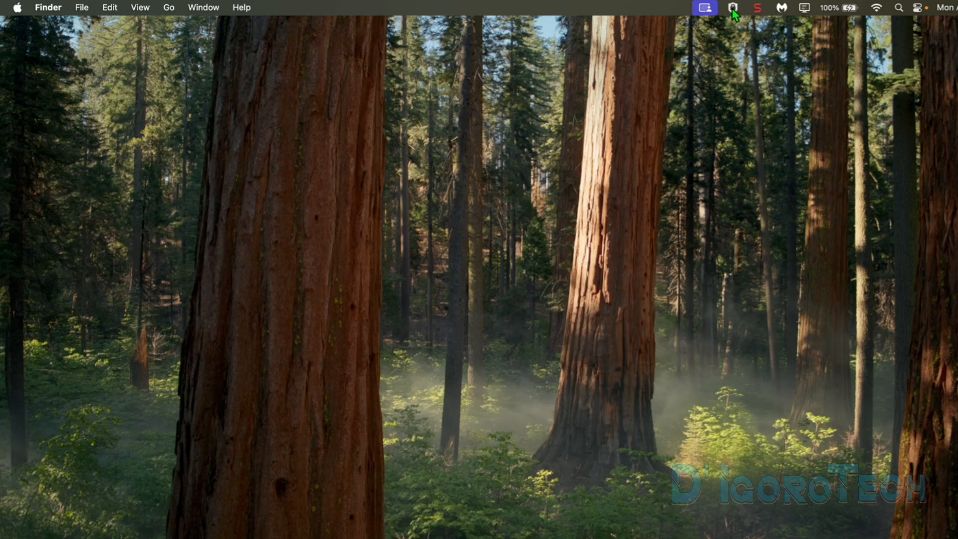
Open the console from the tray menu to confirm the Igorotech tunnel is connected as Jack
{"action": "left_click", "coordinate": [734, 7]}
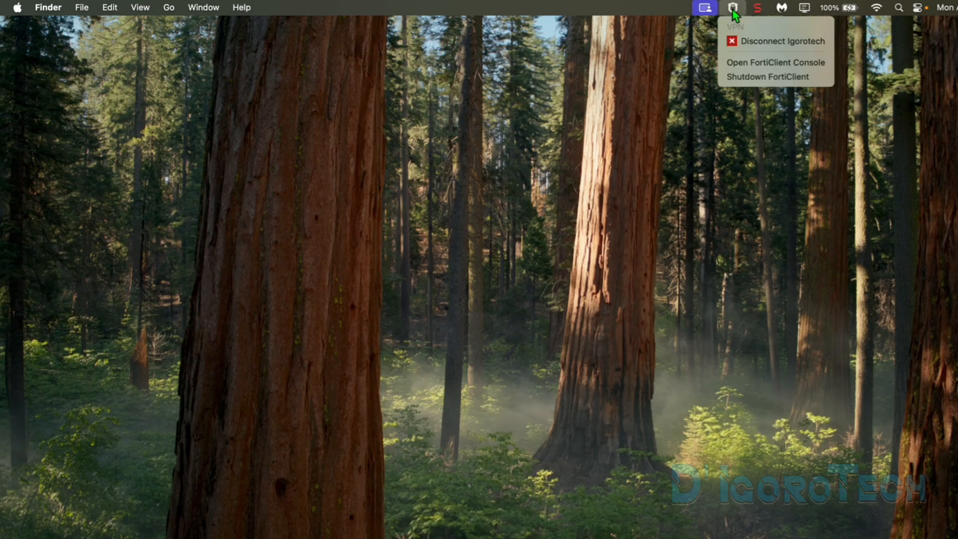
{"action": "mouse_move", "coordinate": [736, 15]}
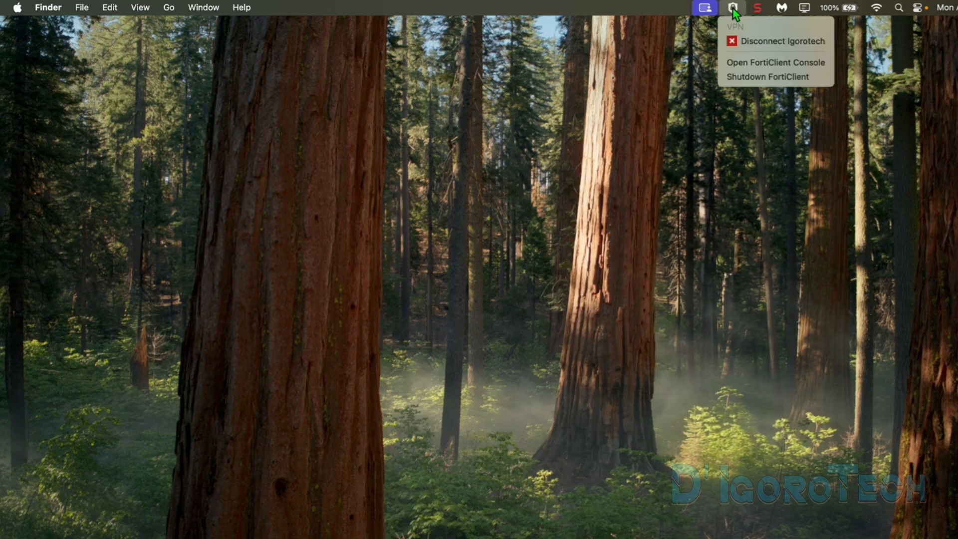
{"action": "left_click", "coordinate": [733, 7]}
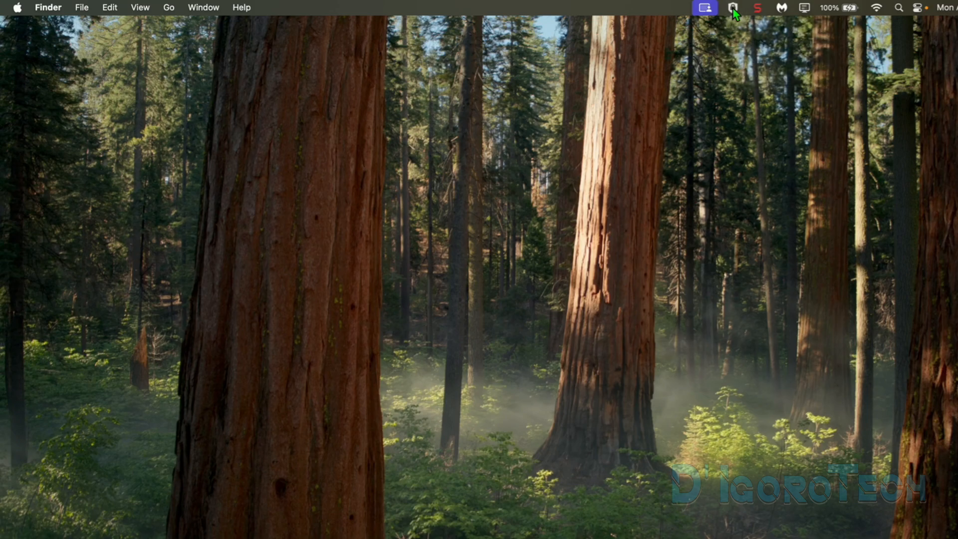
{"action": "left_click", "coordinate": [733, 7]}
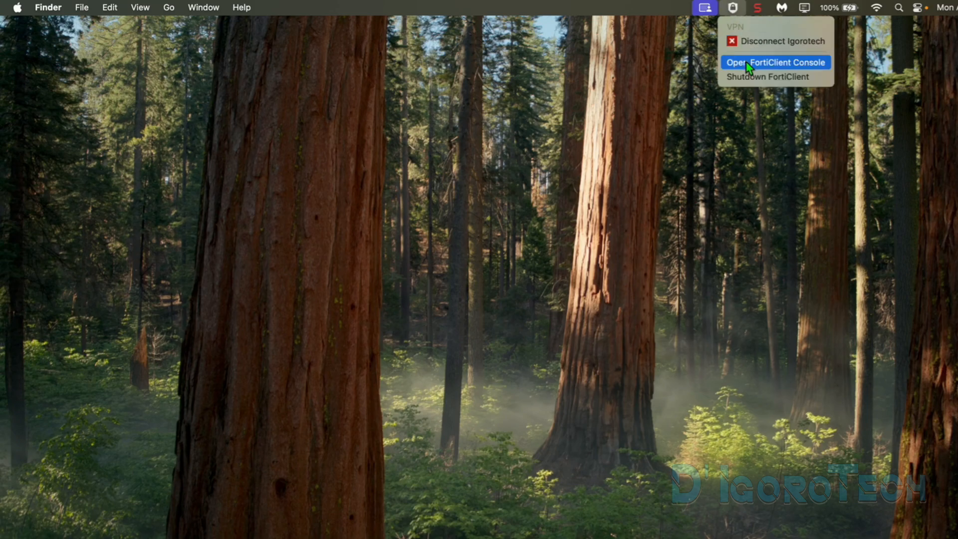
{"action": "left_click", "coordinate": [775, 61]}
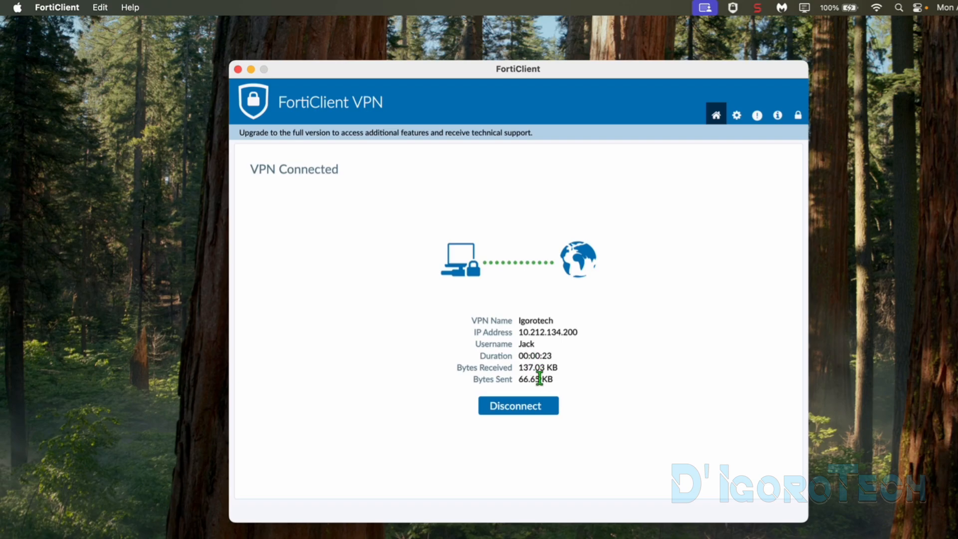
{"action": "left_click", "coordinate": [704, 7]}
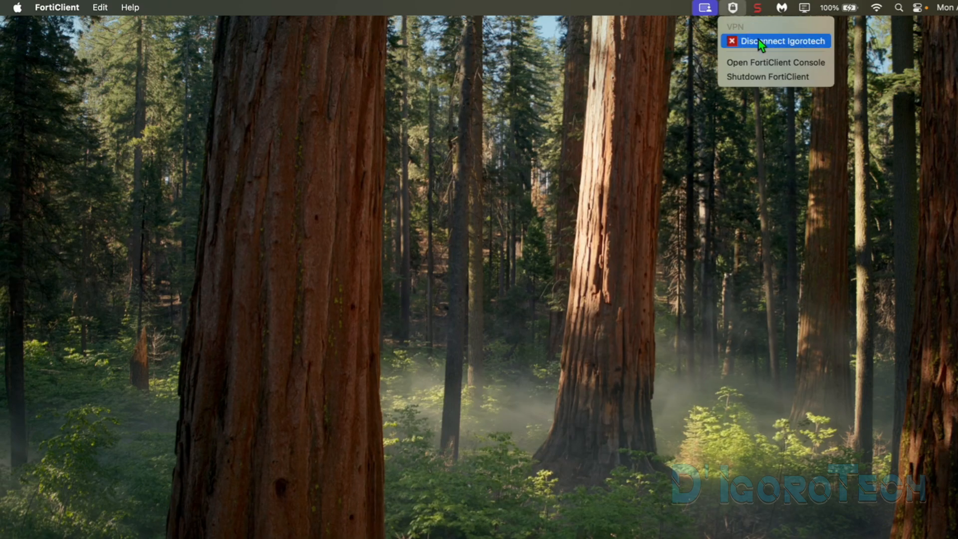
Disconnect Igorotech from the tray, then open and cancel an Add connection form
{"action": "left_click", "coordinate": [783, 40]}
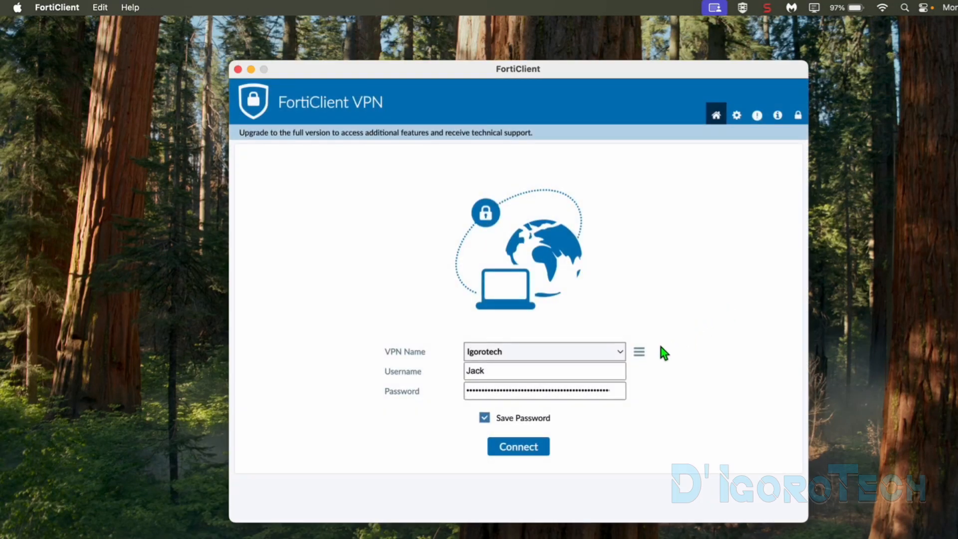
{"action": "left_click", "coordinate": [639, 351]}
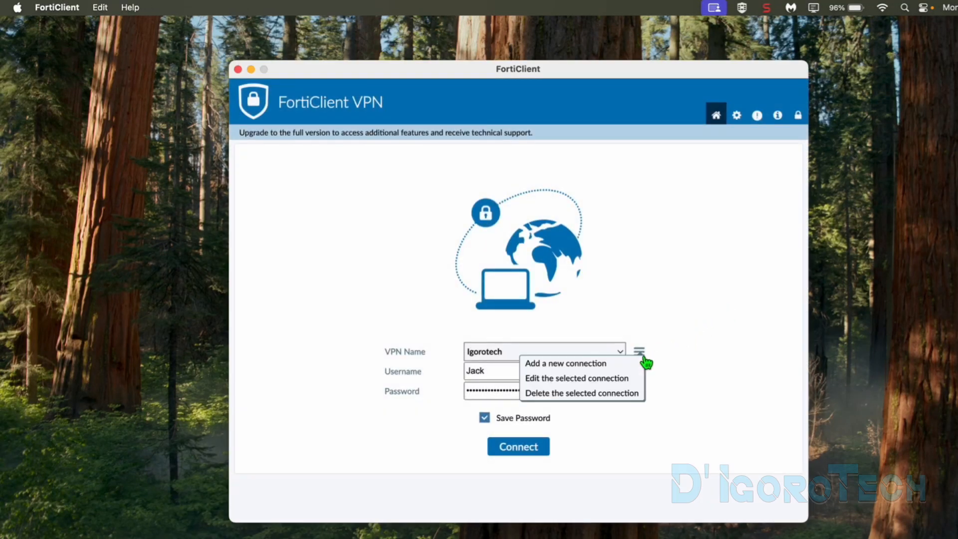
{"action": "left_click", "coordinate": [564, 363]}
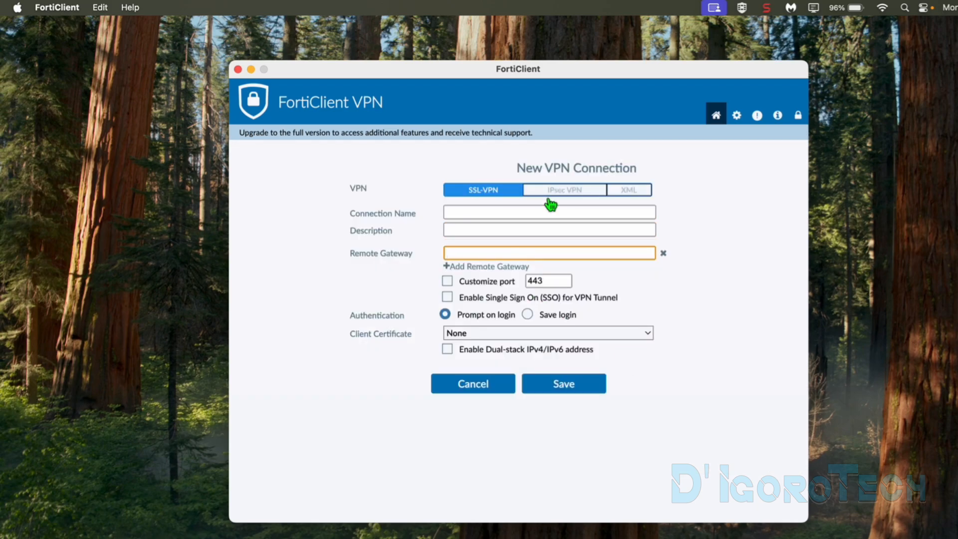
{"action": "left_click", "coordinate": [472, 383]}
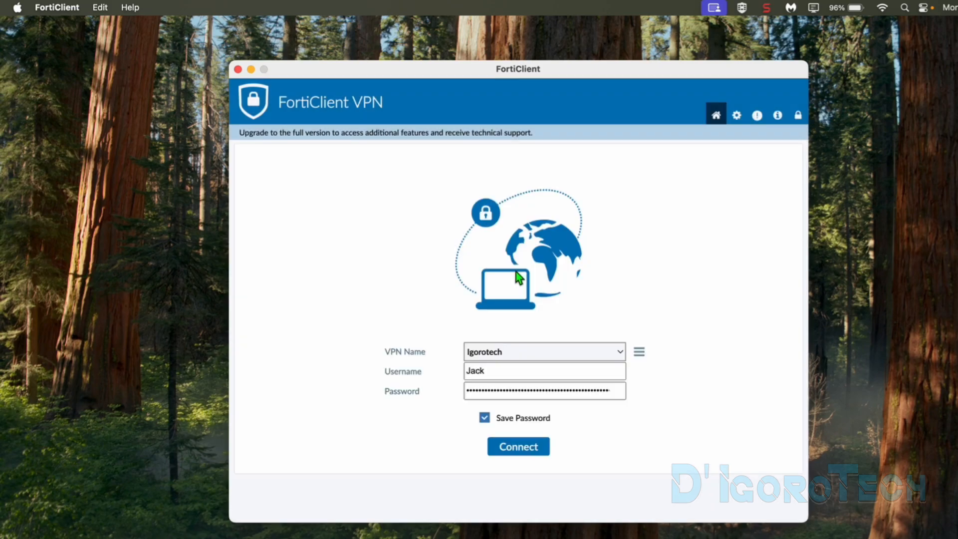
Rename the connection to Igorotech Taraki, save it, then confirm deleting it
{"action": "left_click", "coordinate": [639, 351]}
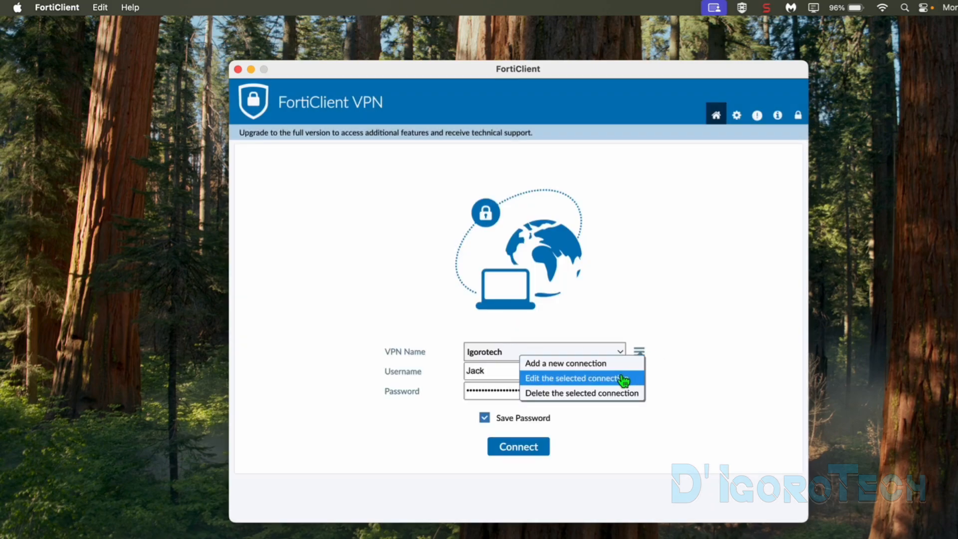
{"action": "left_click", "coordinate": [572, 377]}
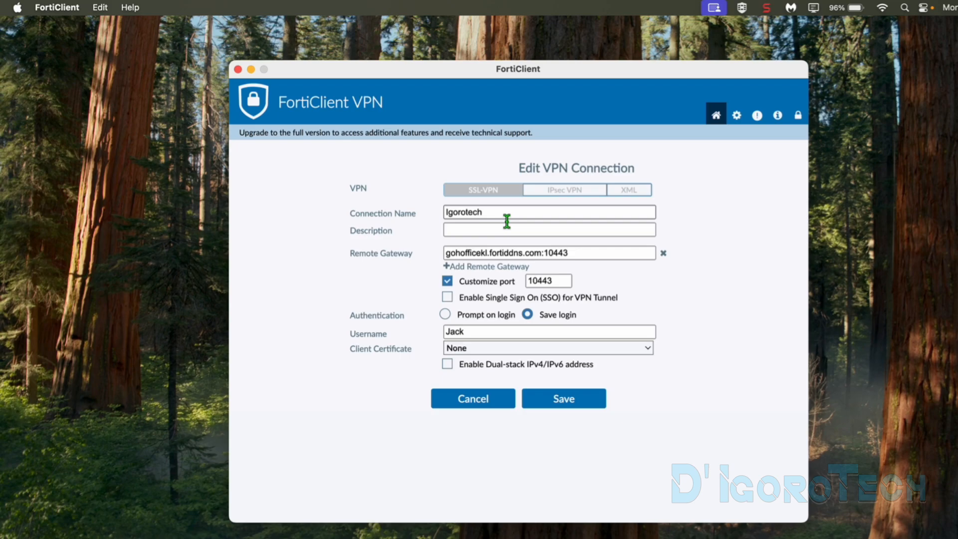
{"action": "type", "text": "Taraki"}
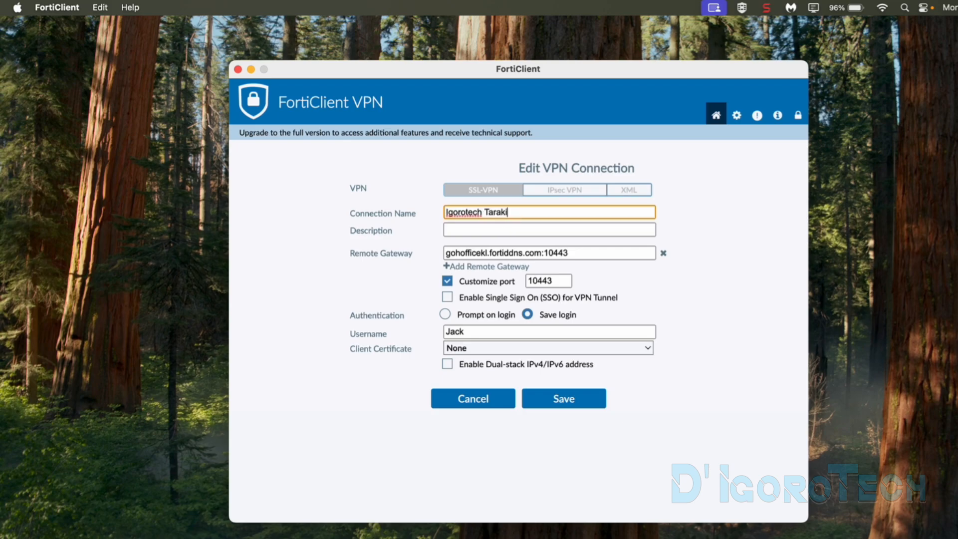
{"action": "left_click", "coordinate": [562, 398]}
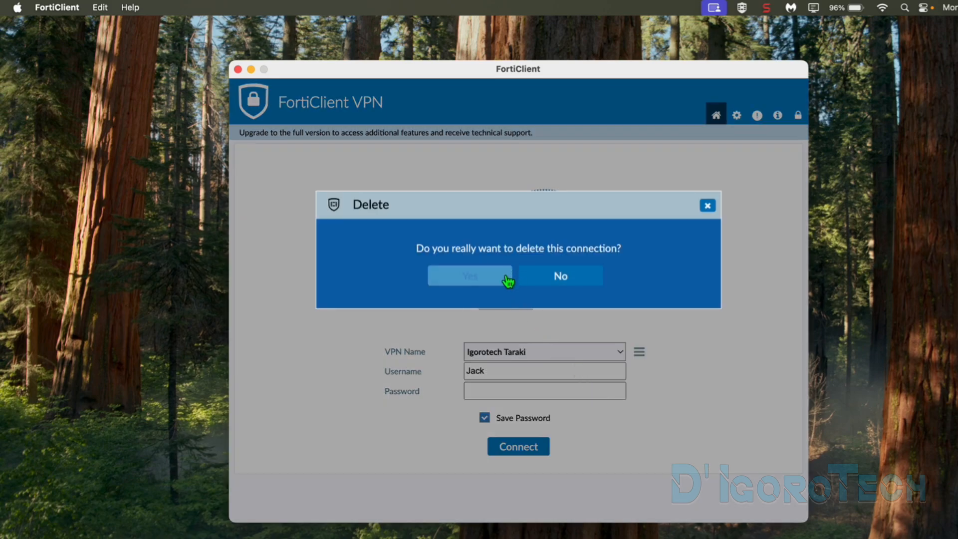
{"action": "left_click", "coordinate": [469, 275]}
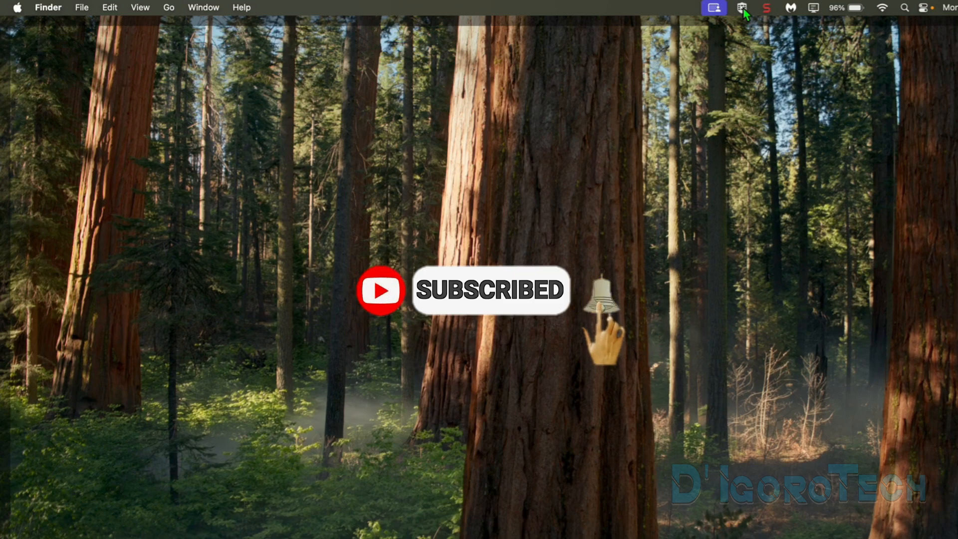
Open the FortiClient tray menu to shut FortiClient down
{"action": "left_click", "coordinate": [741, 7]}
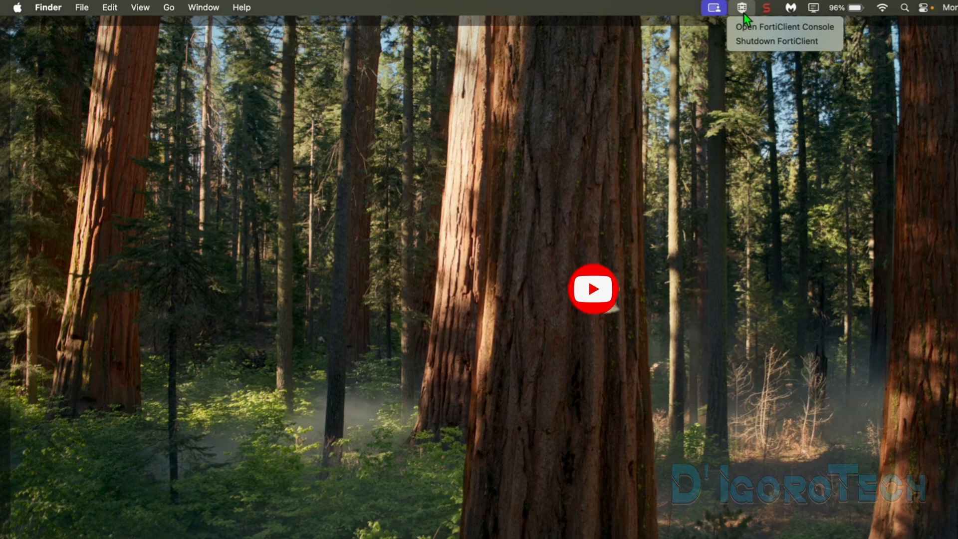
{"action": "mouse_move", "coordinate": [777, 41]}
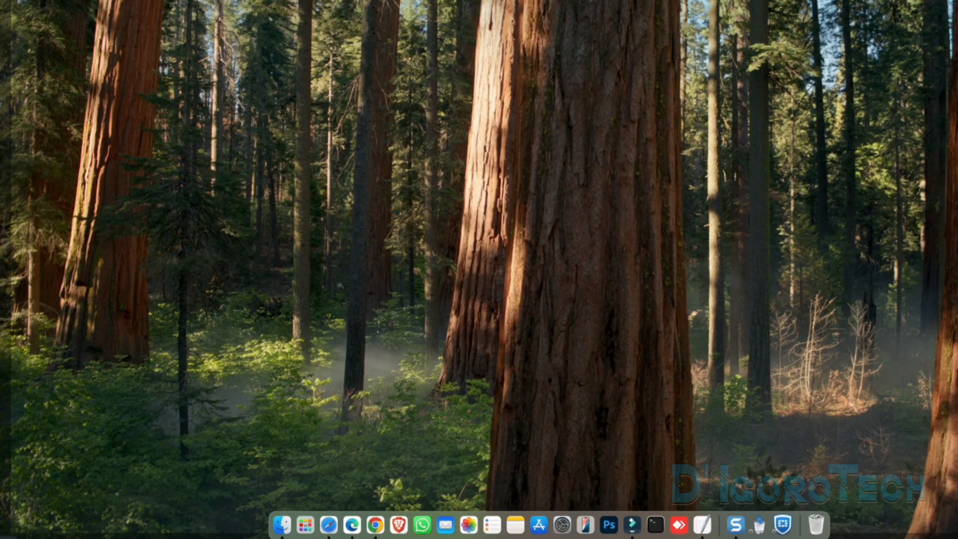
Open Applications in Finder and scroll to FortiClientUninstaller.app
{"action": "left_click", "coordinate": [282, 523]}
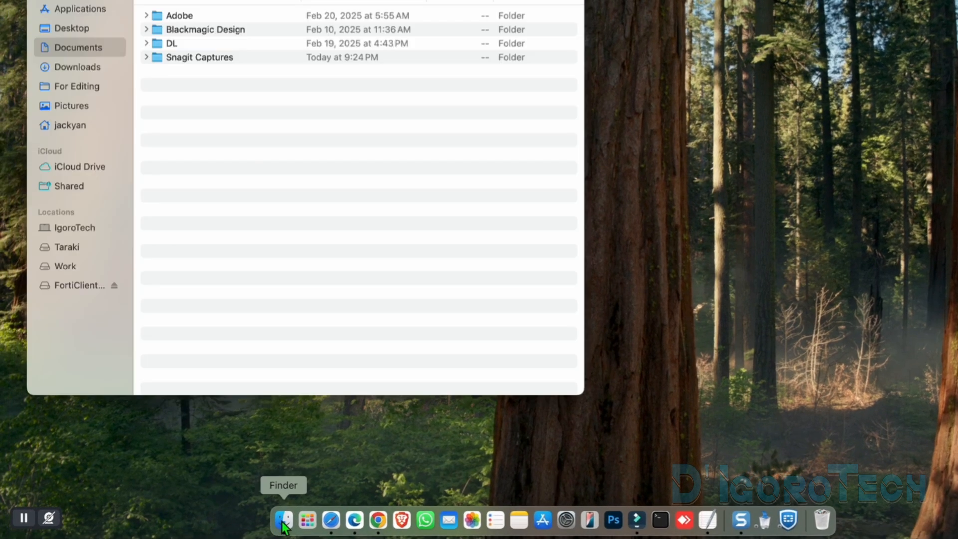
{"action": "left_click", "coordinate": [86, 97]}
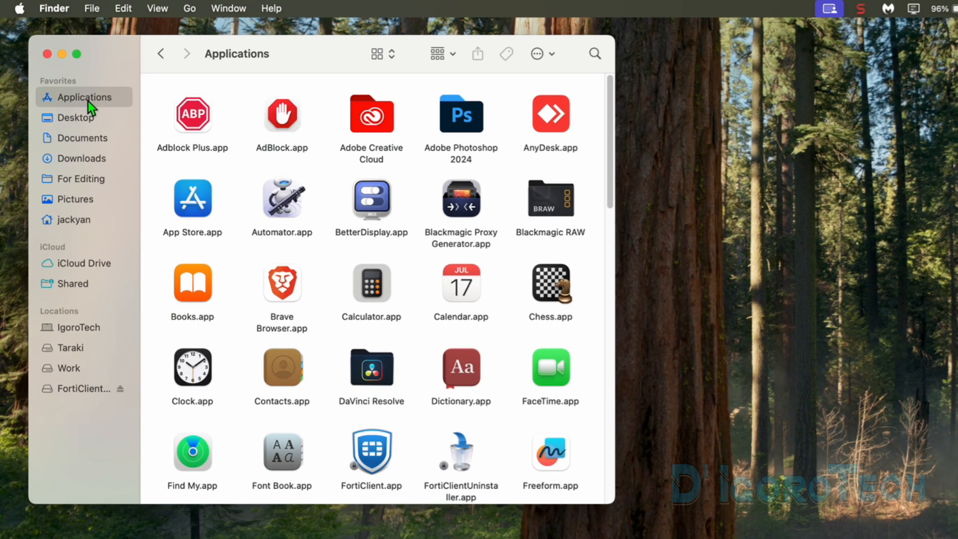
{"action": "scroll", "scroll_direction": "down", "scroll_amount": 3}
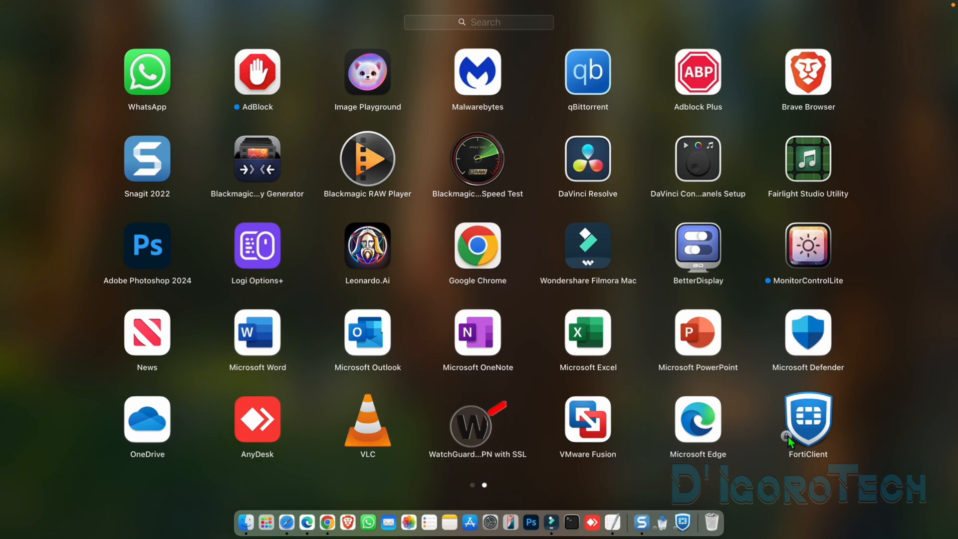
{"action": "mouse_move", "coordinate": [792, 443]}
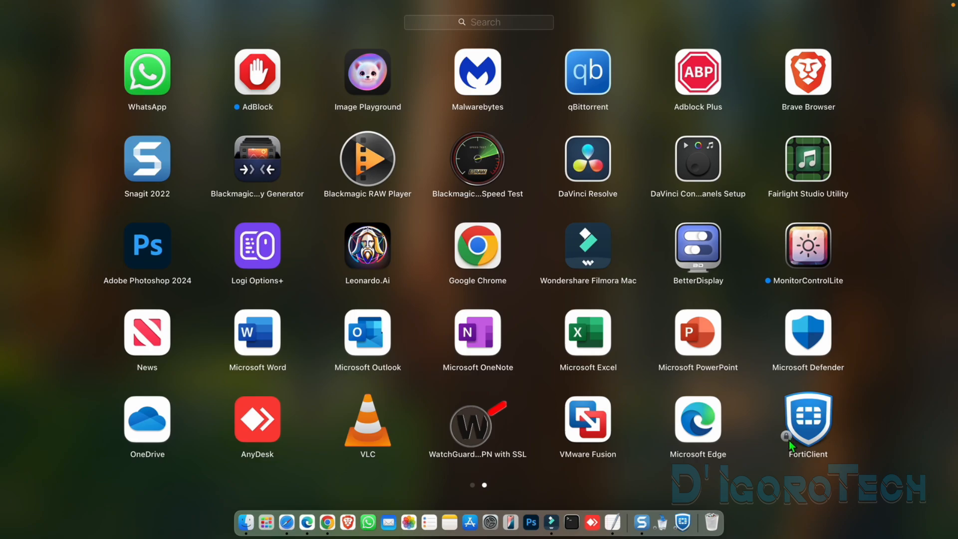
{"action": "left_click_drag", "start_coordinate": [807, 418], "coordinate": [733, 489]}
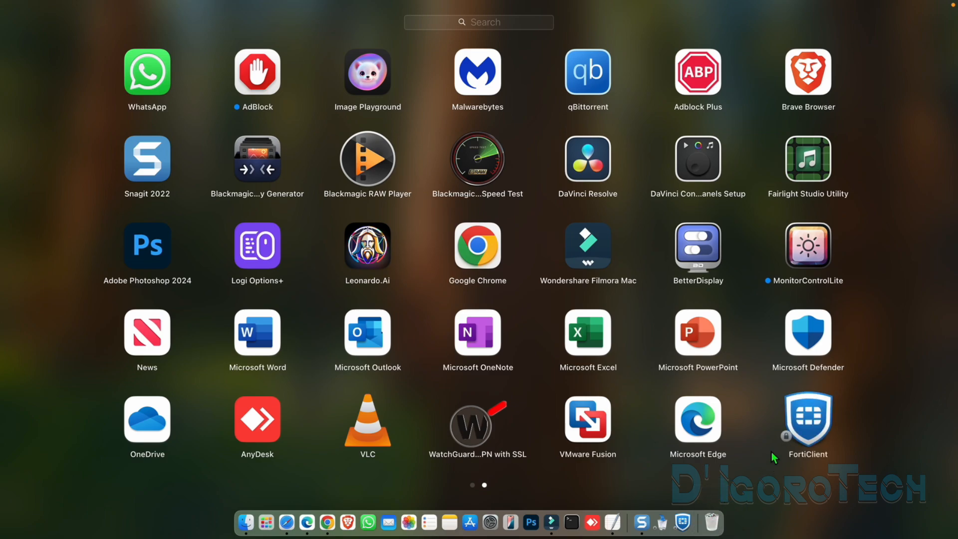
{"action": "mouse_move", "coordinate": [788, 440]}
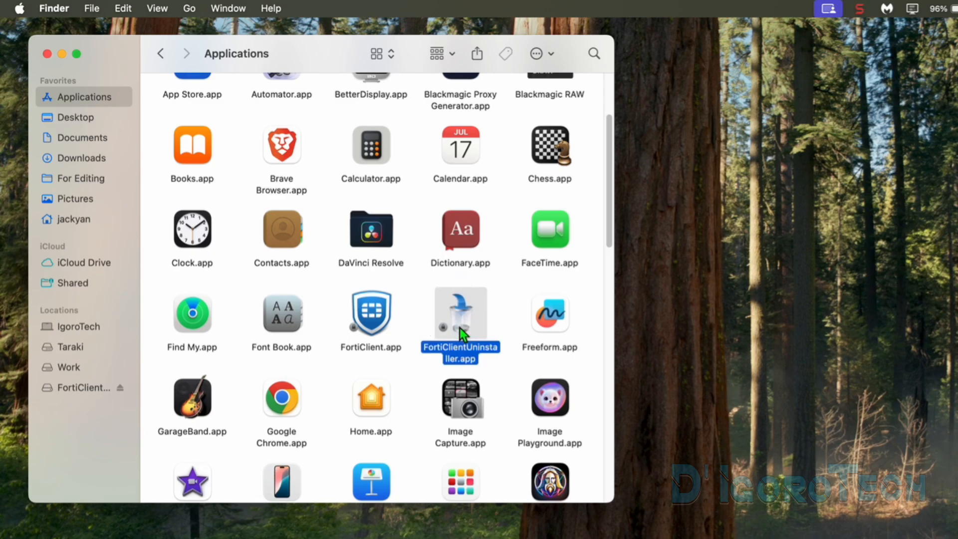
Launch FortiClientUninstaller.app, uninstall FortiClient, authorise the network and FortiTray extension changes, and finish with Done
{"action": "double_click", "coordinate": [459, 314]}
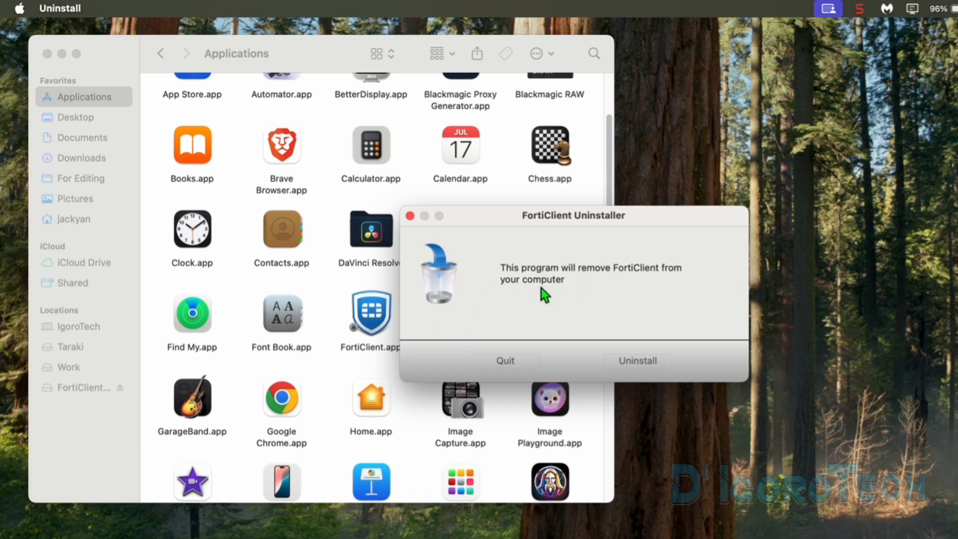
{"action": "left_click", "coordinate": [637, 360]}
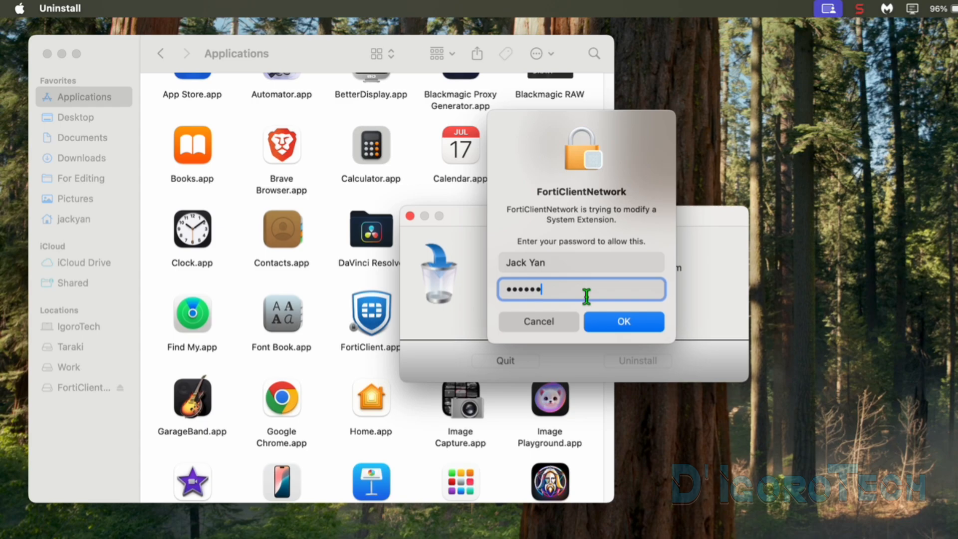
{"action": "key", "text": "Backspace"}
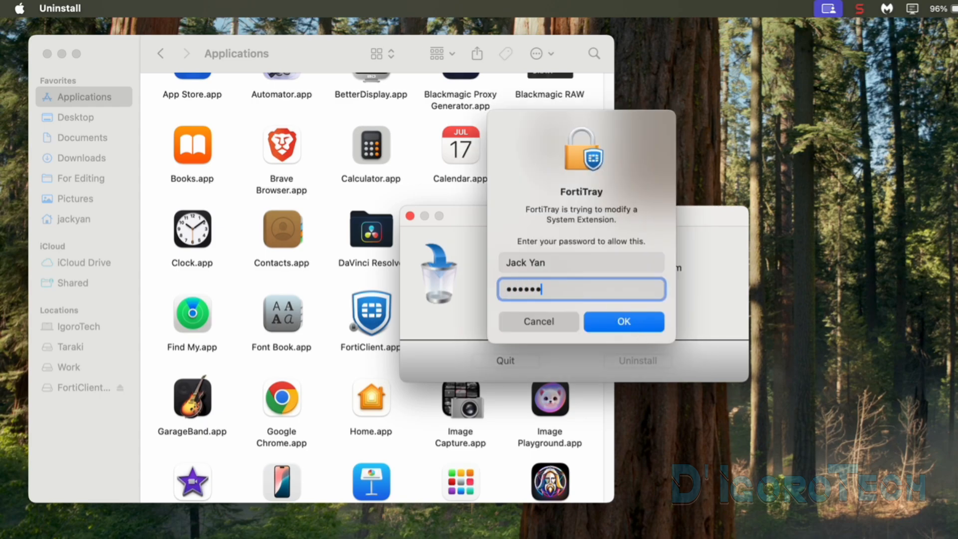
{"action": "left_click", "coordinate": [623, 321]}
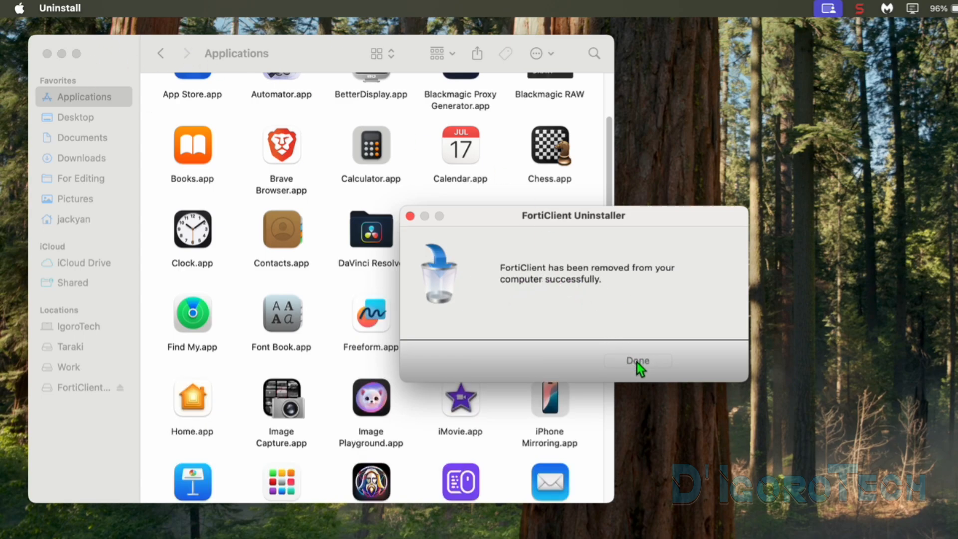
{"action": "left_click", "coordinate": [638, 360]}
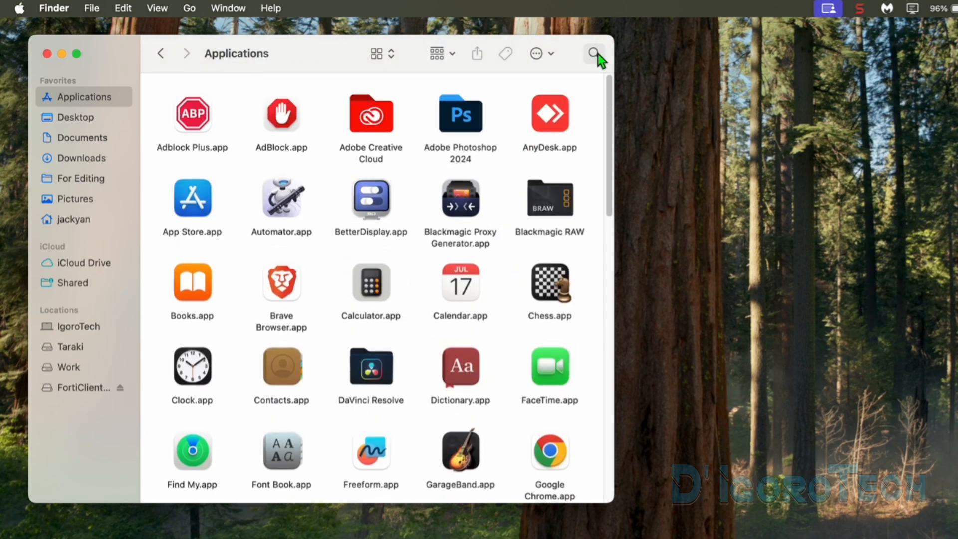
Search Finder for 'forti' and close the Finder window, leaving the desktop
{"action": "type", "text": "forti"}
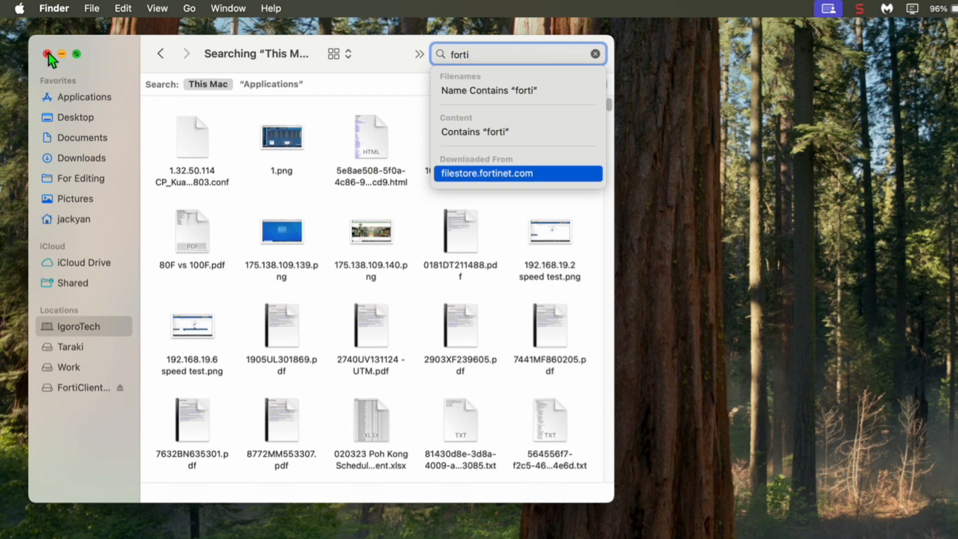
{"action": "left_click", "coordinate": [48, 54]}
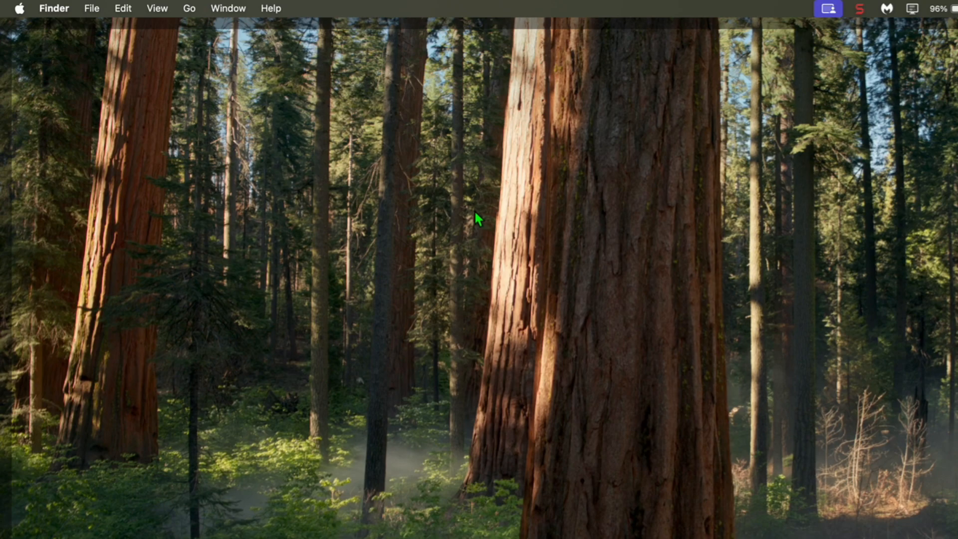